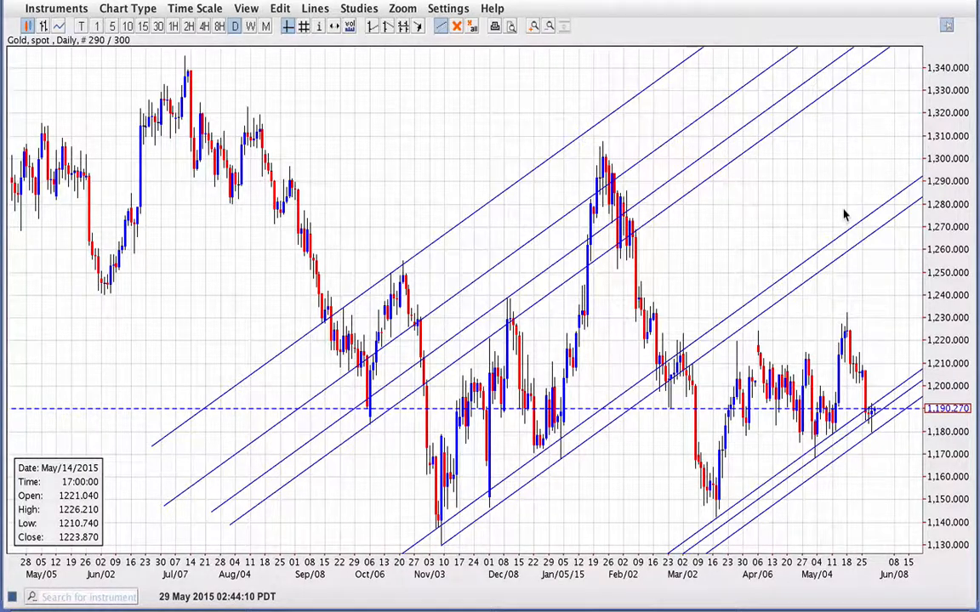
mouse_move(742, 256)
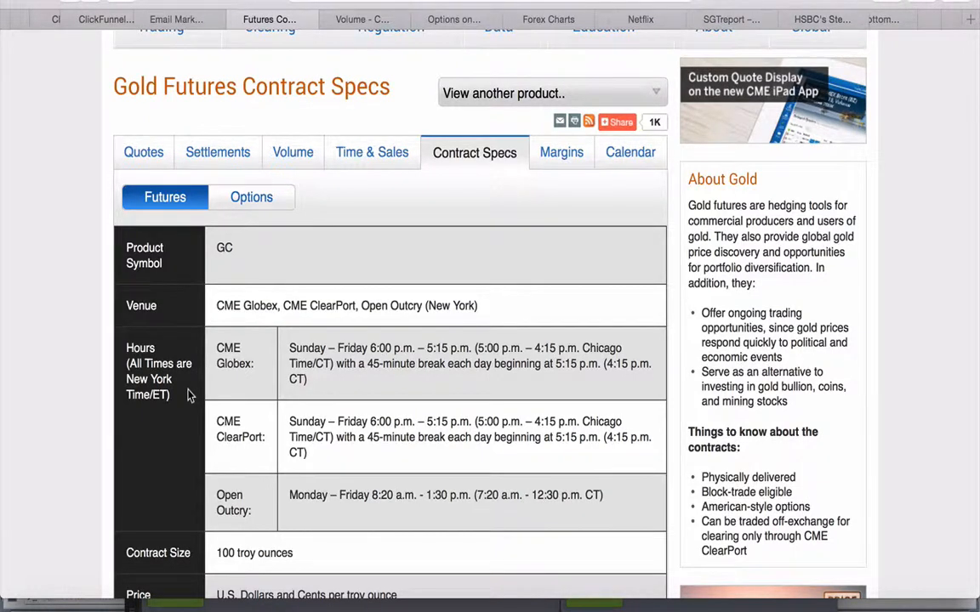
mouse_move(322, 225)
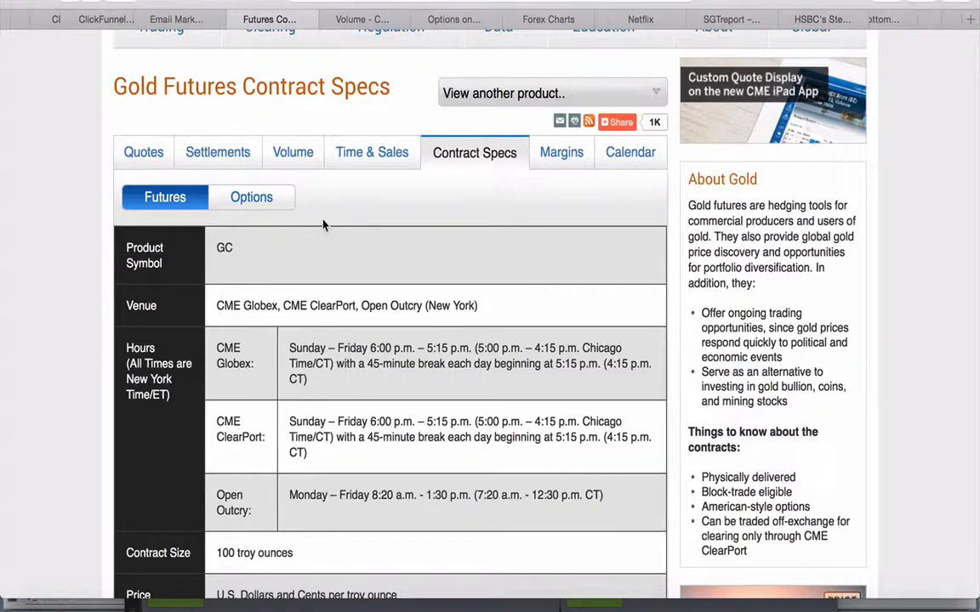
mouse_move(309, 248)
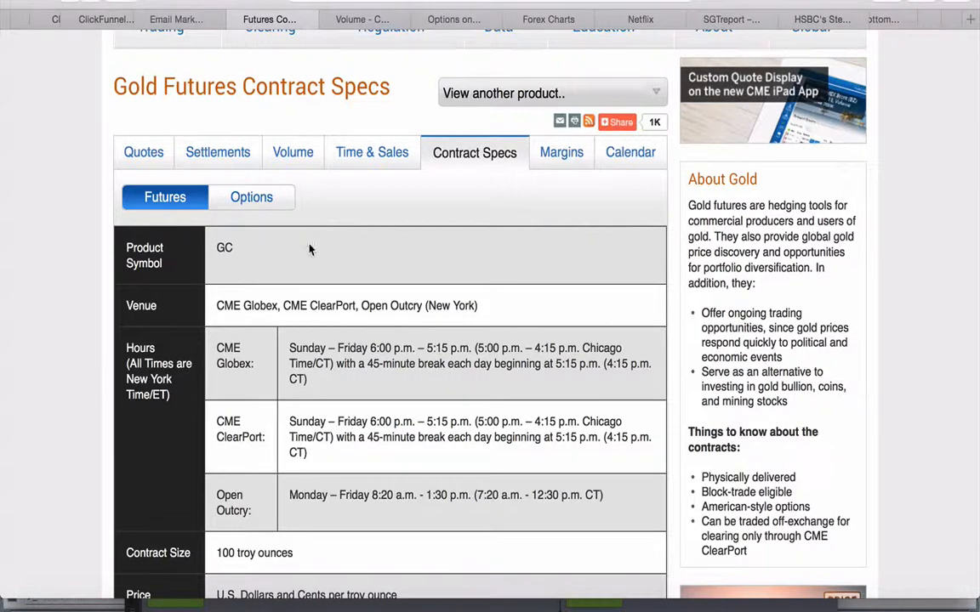
mouse_move(218, 264)
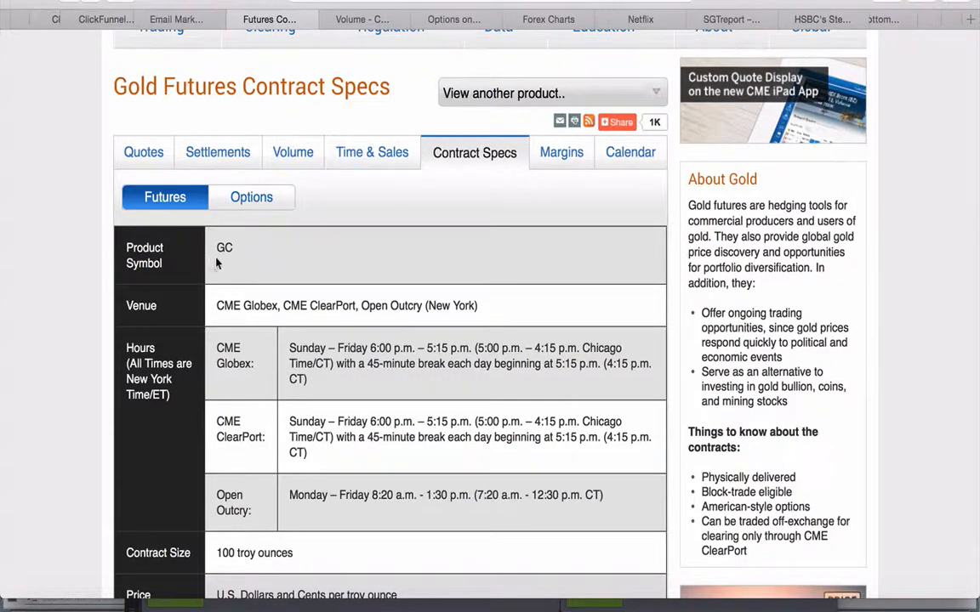
Scroll down the gold futures specs and highlight Physical as the settlement type
scroll(down, 3)
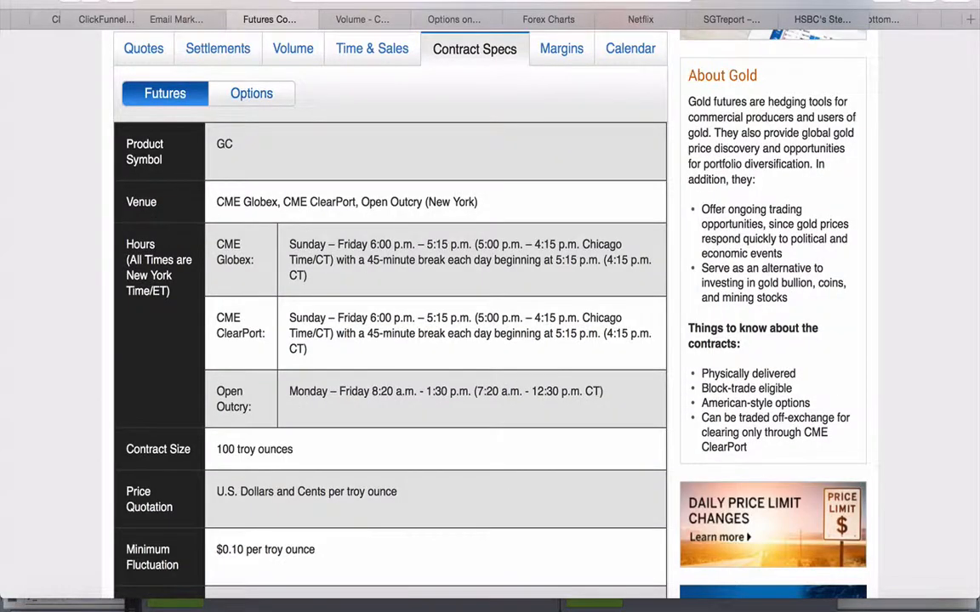
scroll(down, 3)
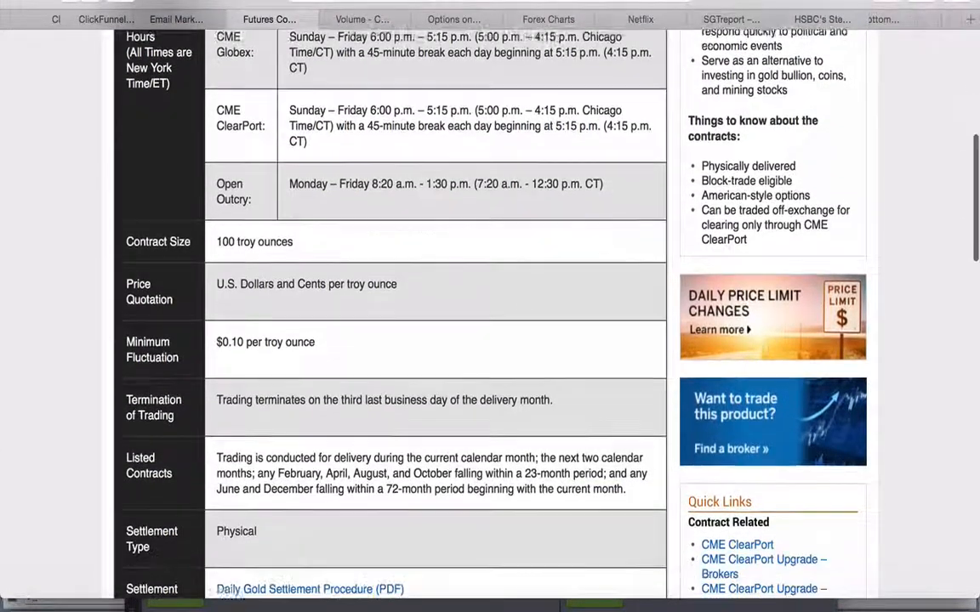
scroll(down, 3)
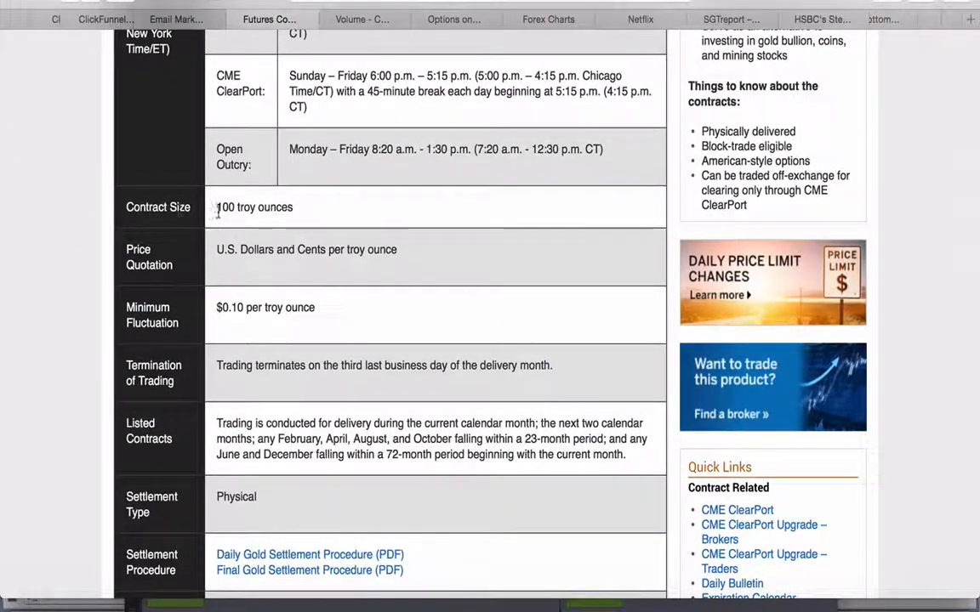
scroll(down, 3)
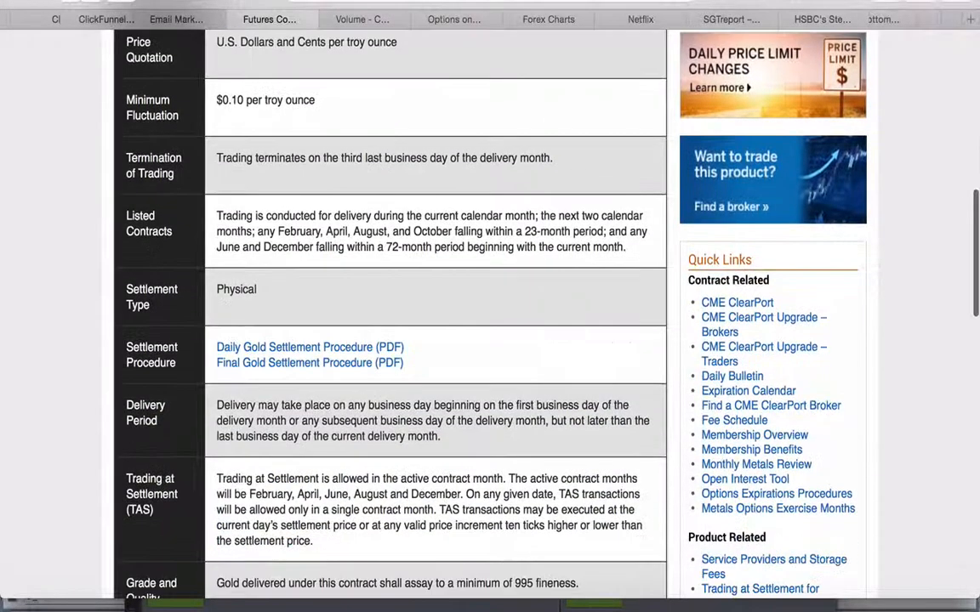
scroll(down, 3)
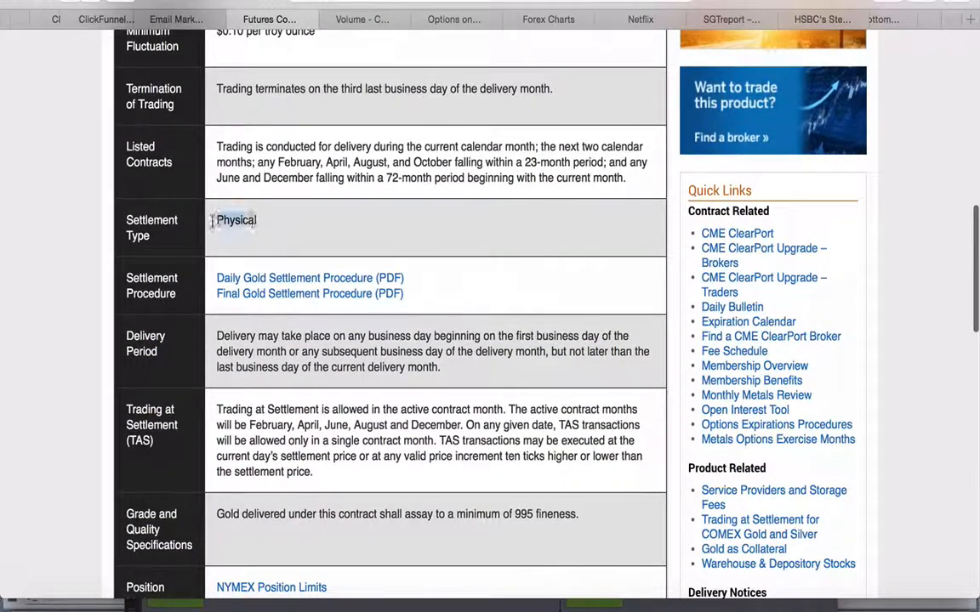
double_click(235, 221)
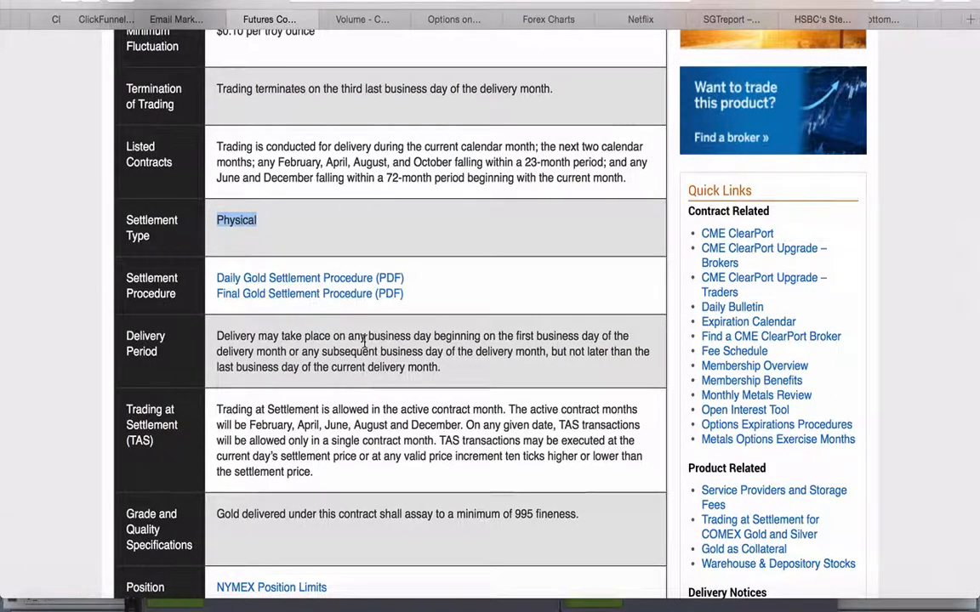
Review the TAS contract months list and return to the top of the specs page
scroll(down, 3)
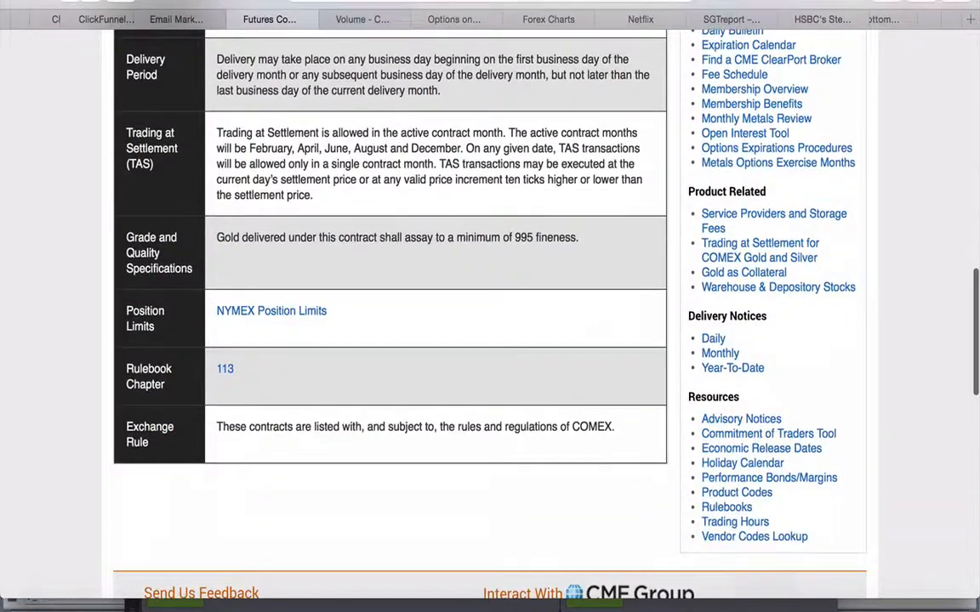
scroll(up, 3)
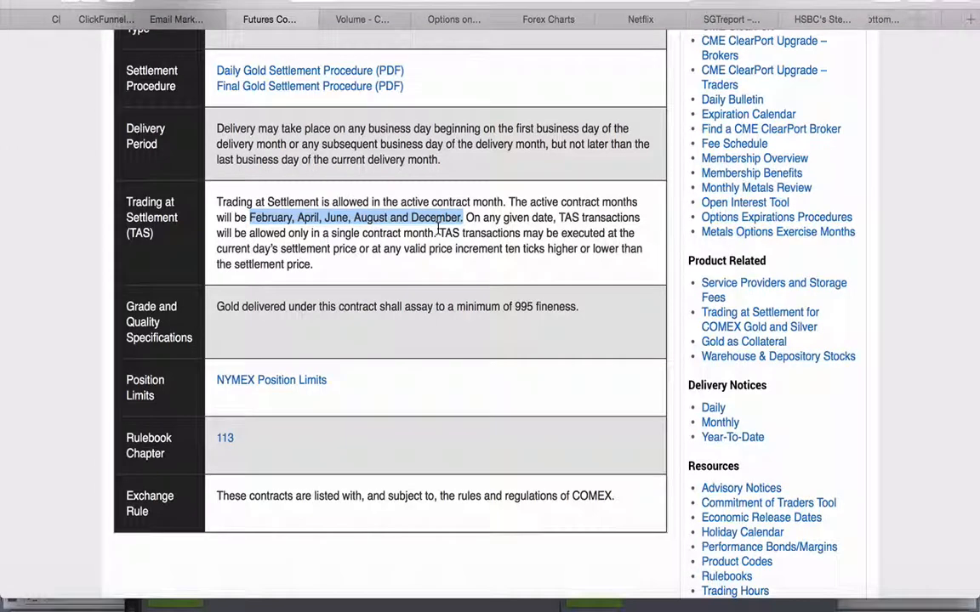
scroll(up, 3)
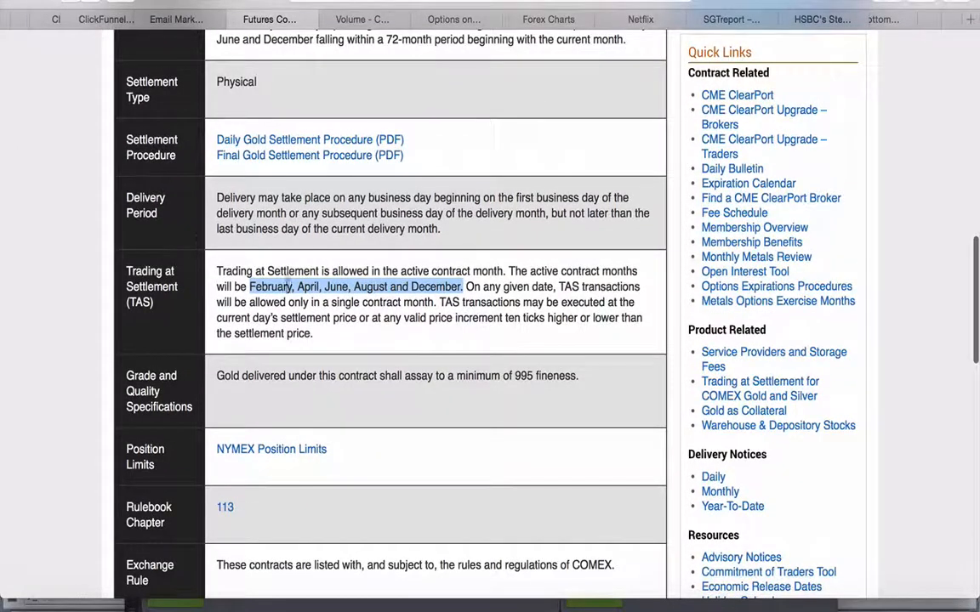
click(333, 286)
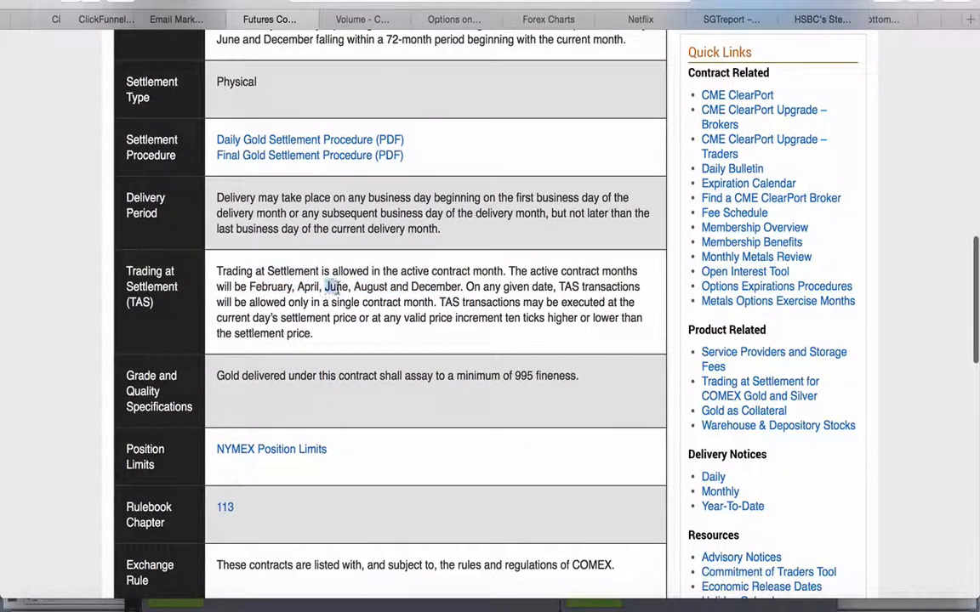
scroll(up, 3)
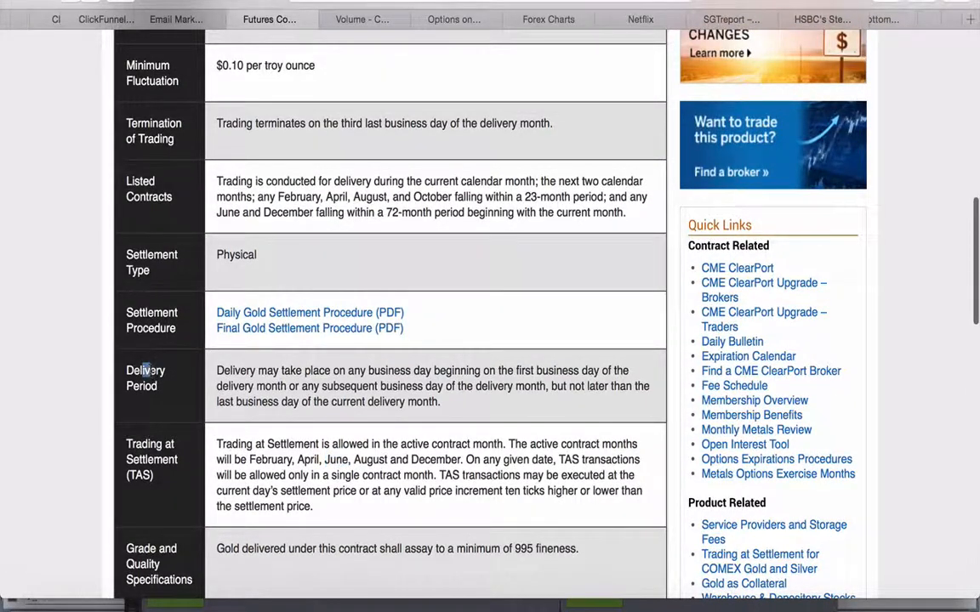
mouse_move(349, 371)
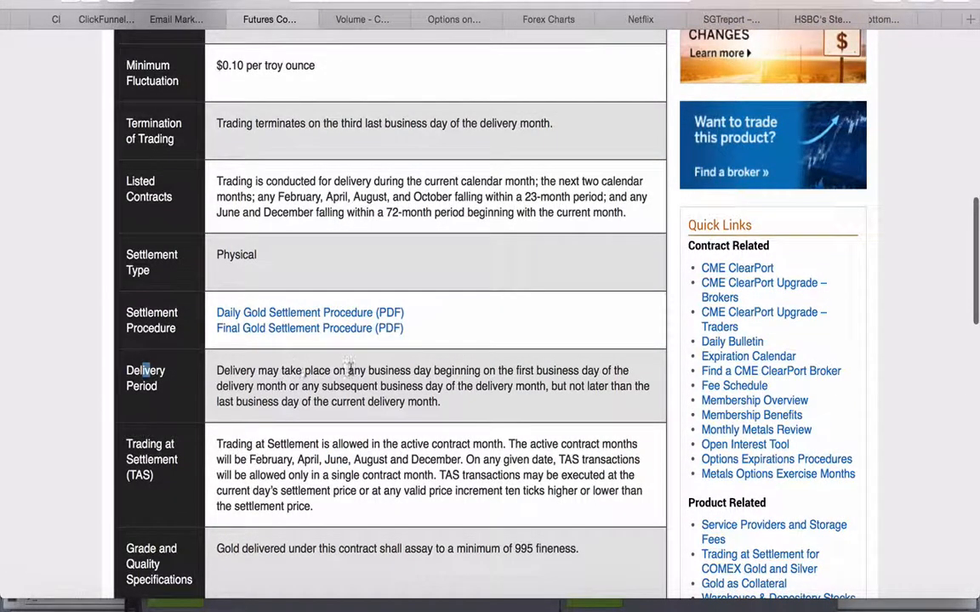
mouse_move(548, 376)
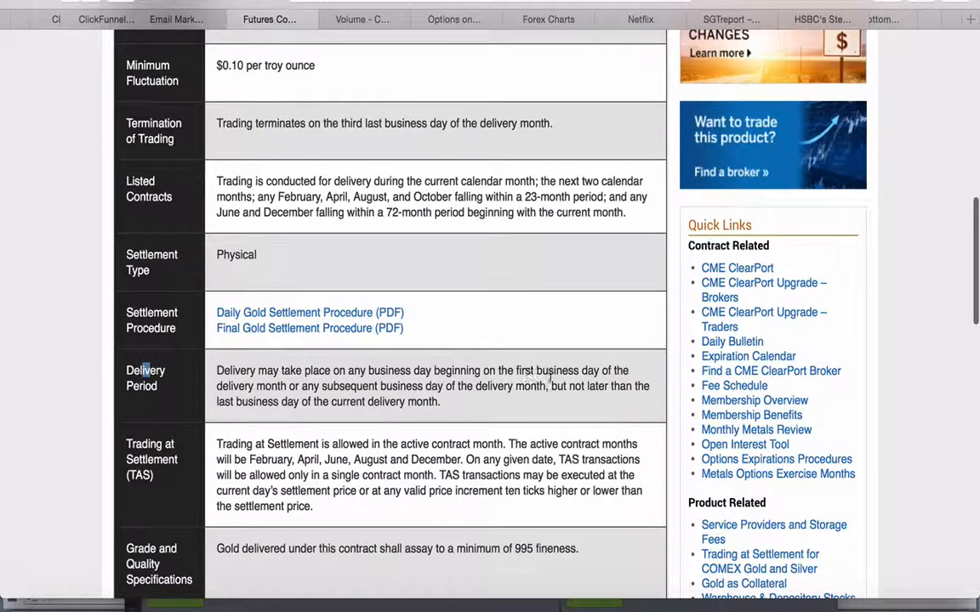
mouse_move(578, 364)
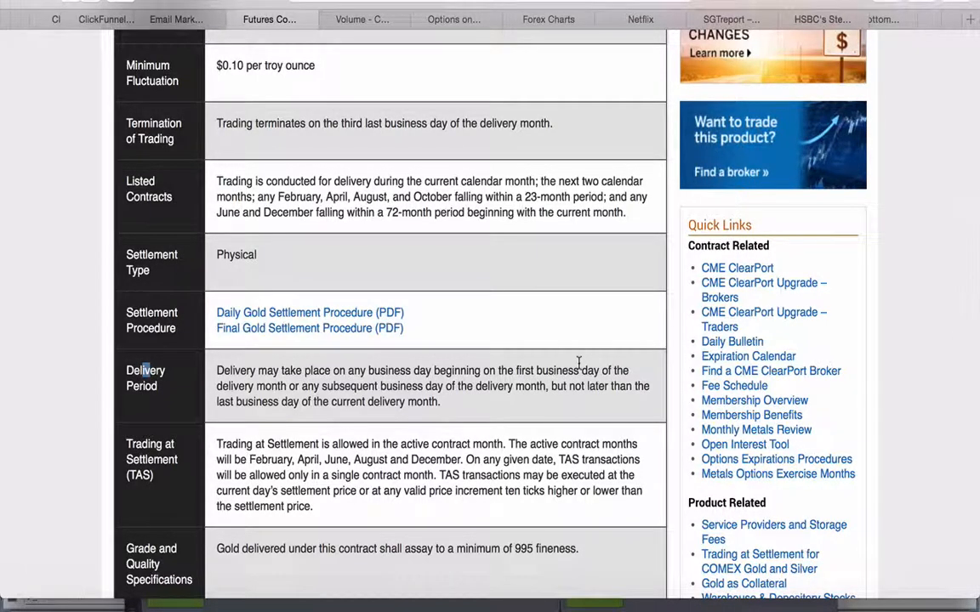
mouse_move(531, 393)
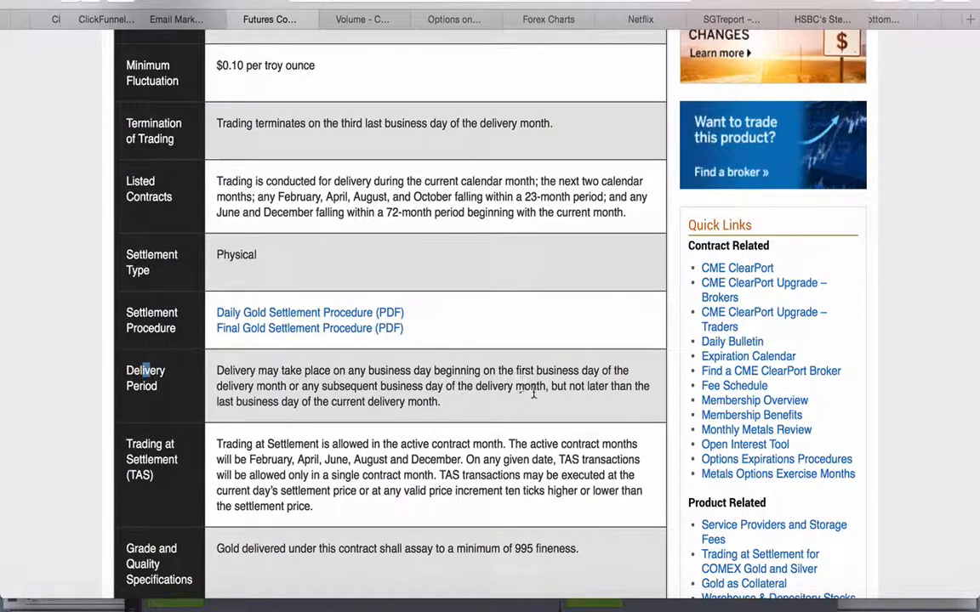
mouse_move(465, 378)
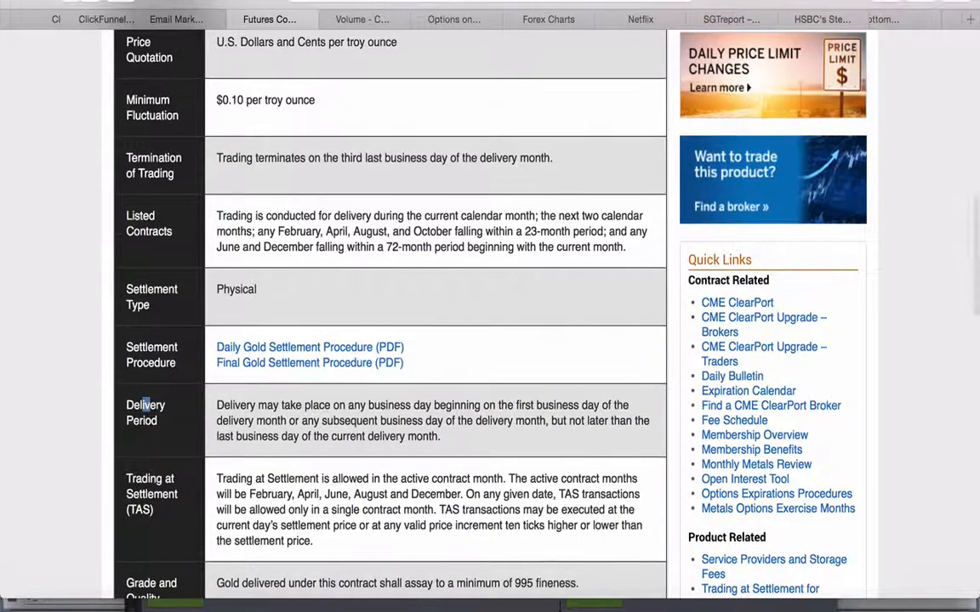
scroll(up, 3)
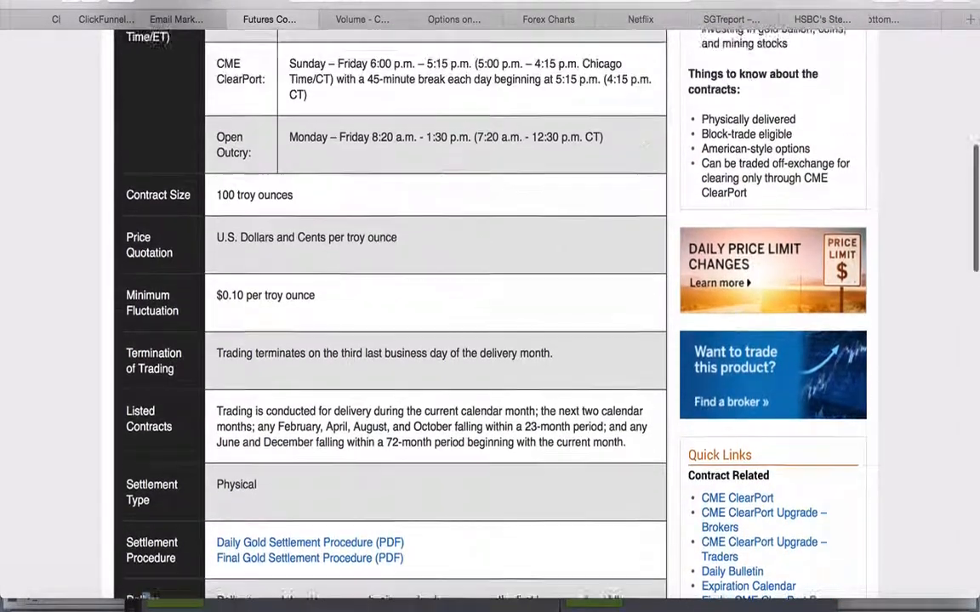
scroll(up, 3)
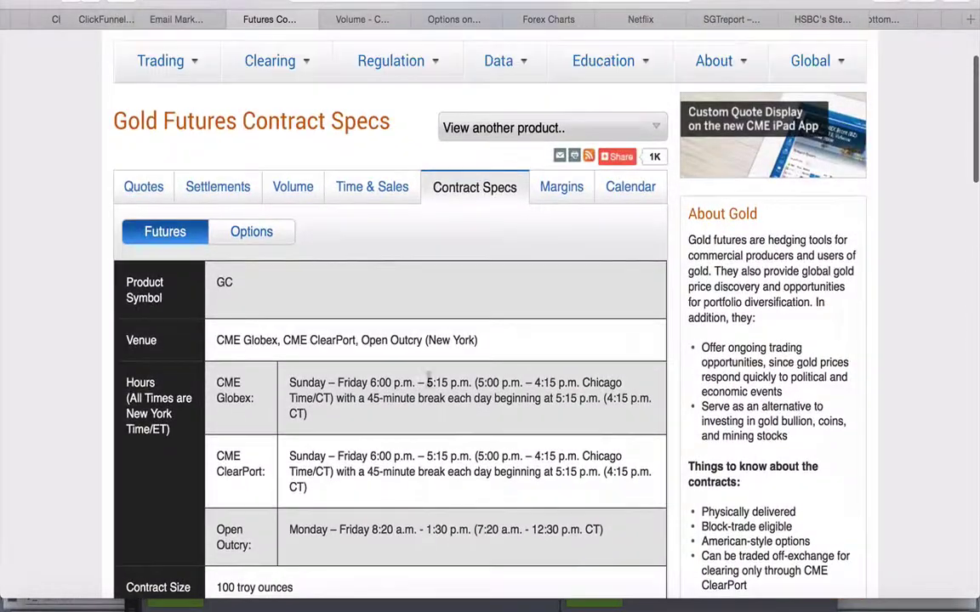
Show the 28 May 2015 gold volume table and highlight the June 15 open interest change figure
click(391, 61)
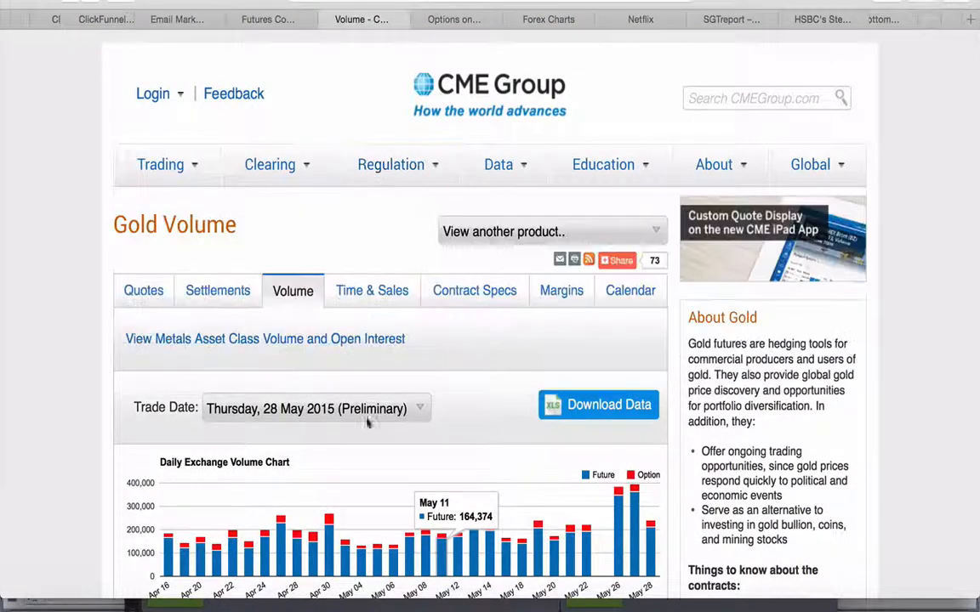
scroll(down, 3)
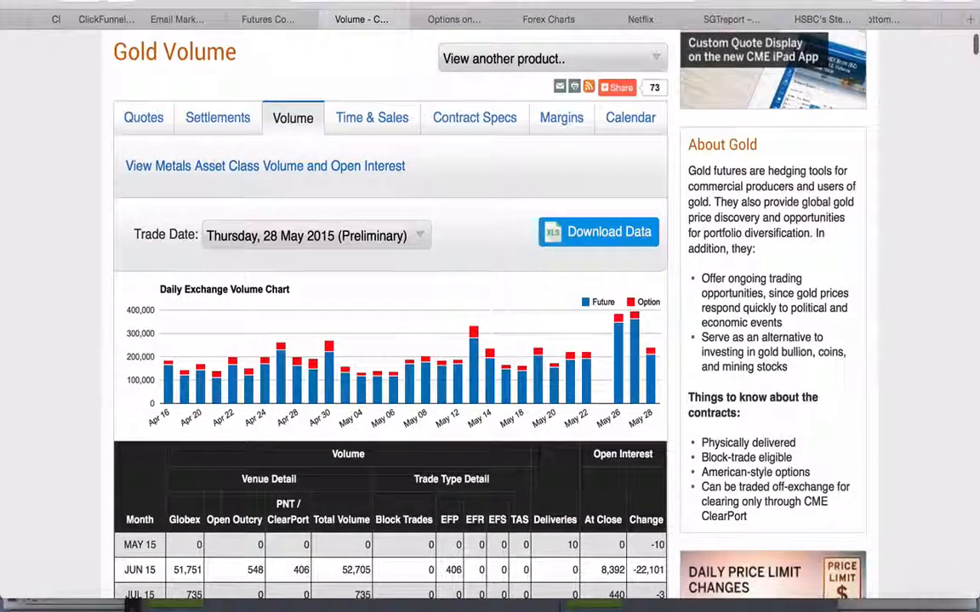
scroll(down, 3)
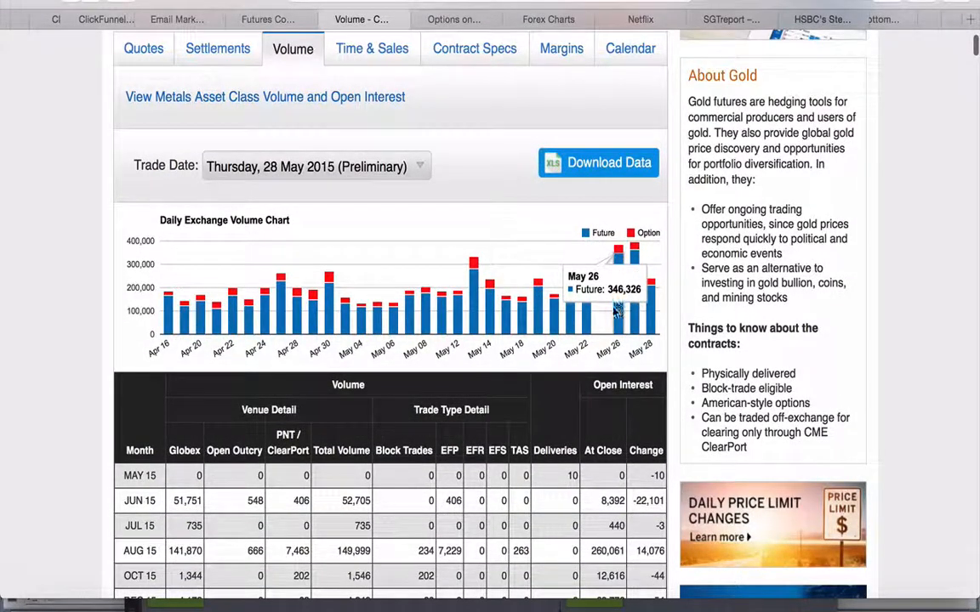
scroll(down, 3)
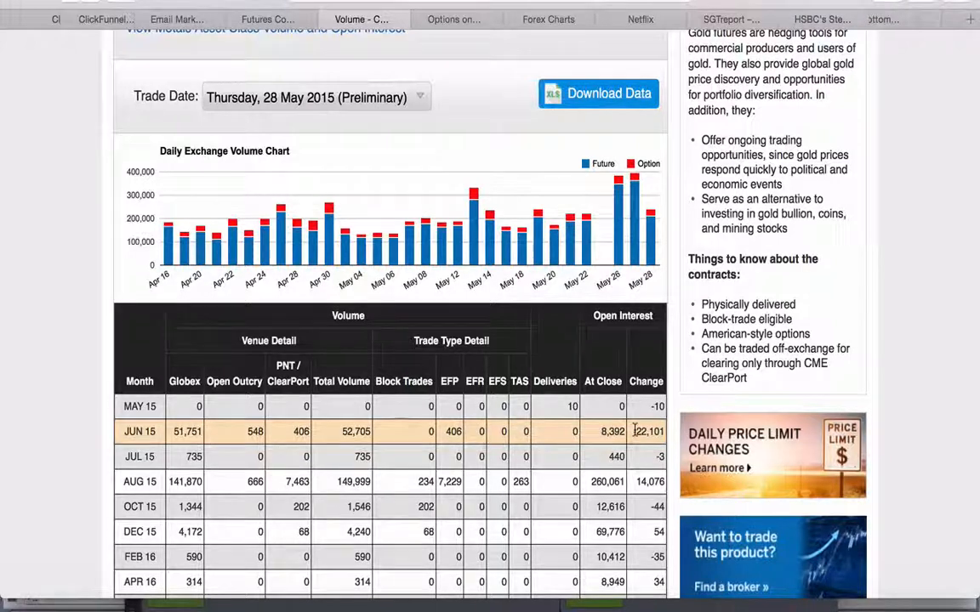
double_click(647, 432)
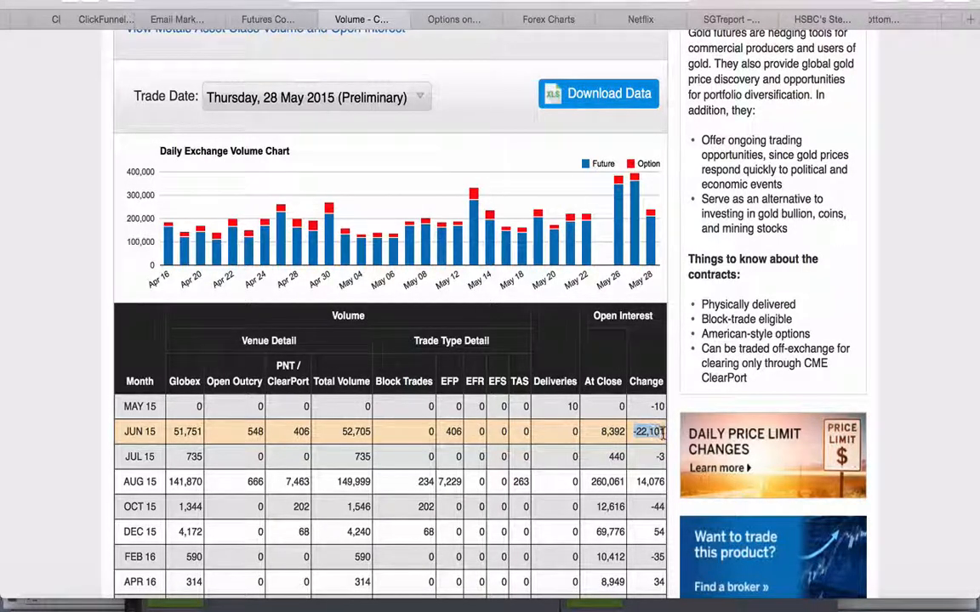
mouse_move(630, 349)
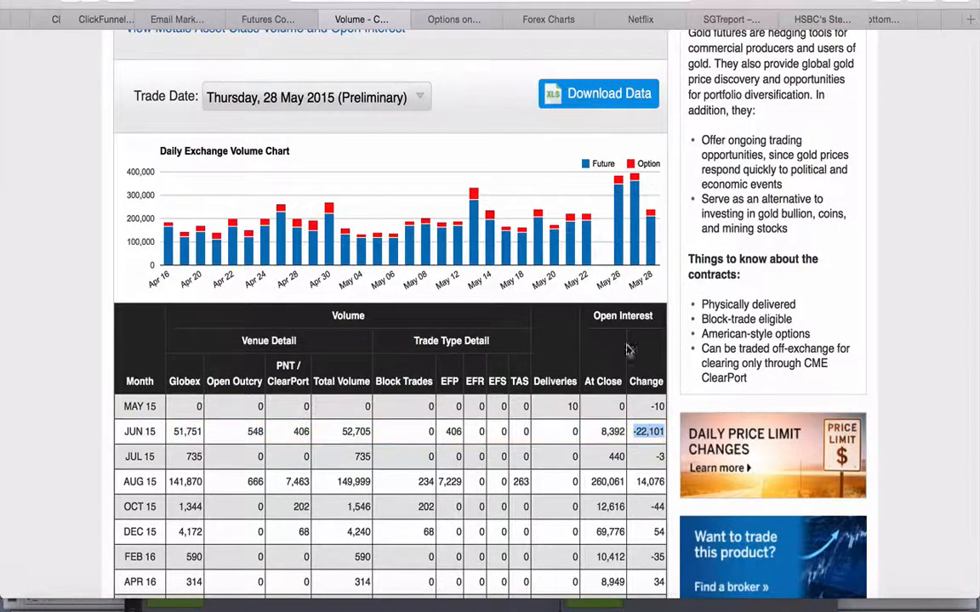
mouse_move(656, 217)
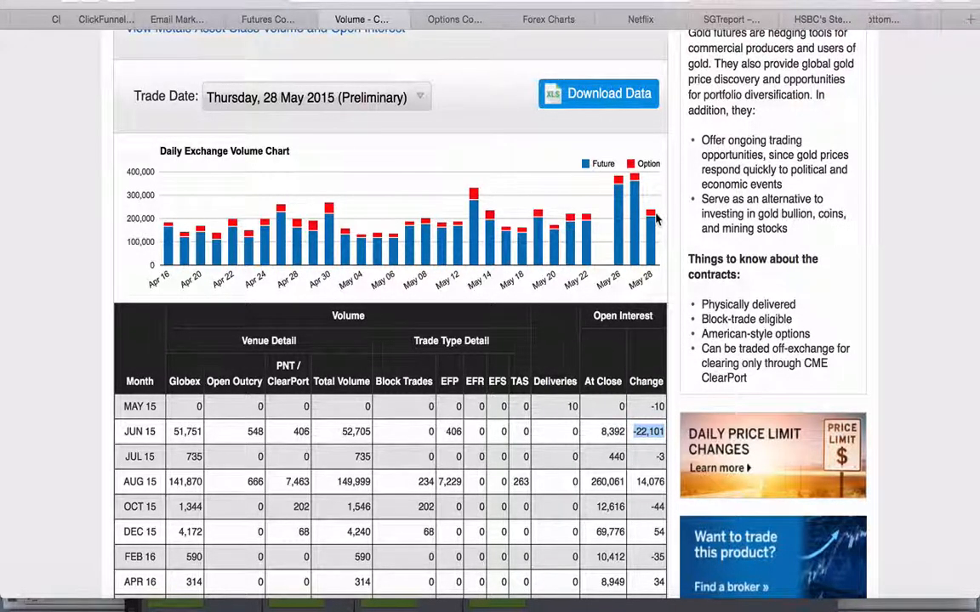
mouse_move(954, 434)
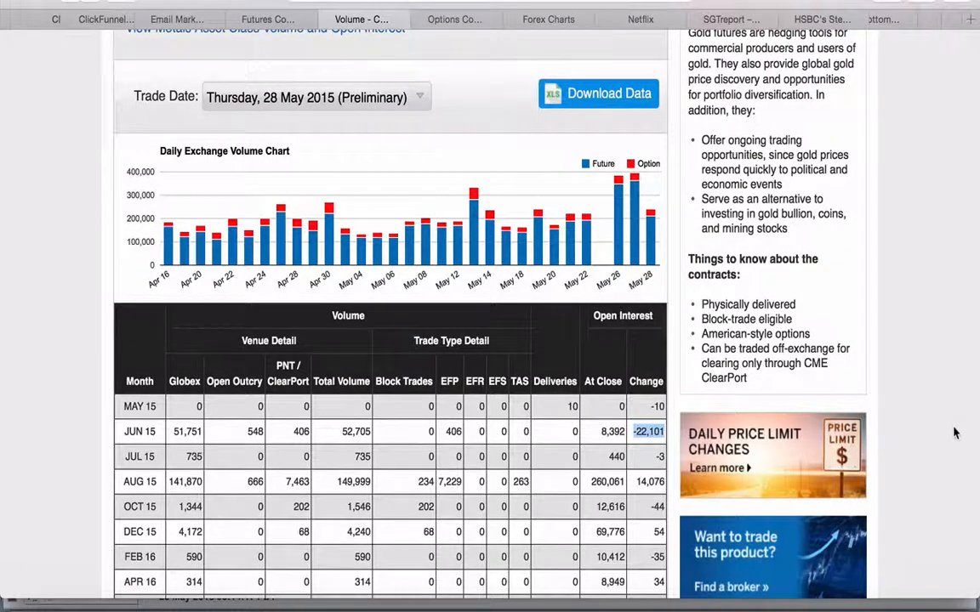
mouse_move(539, 53)
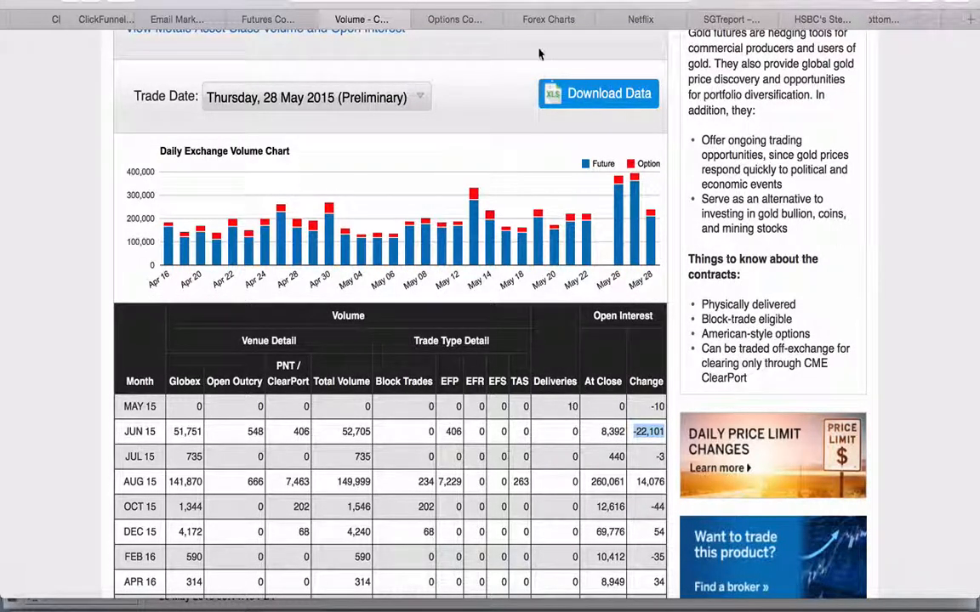
mouse_move(453, 18)
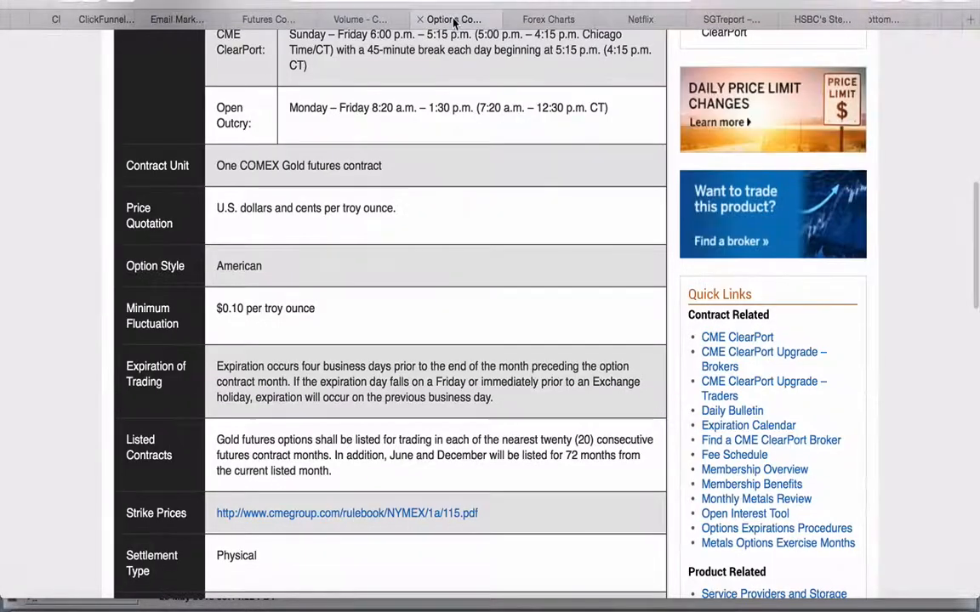
Scroll through the gold options specs and highlight the Expiration of Trading row heading
scroll(up, 3)
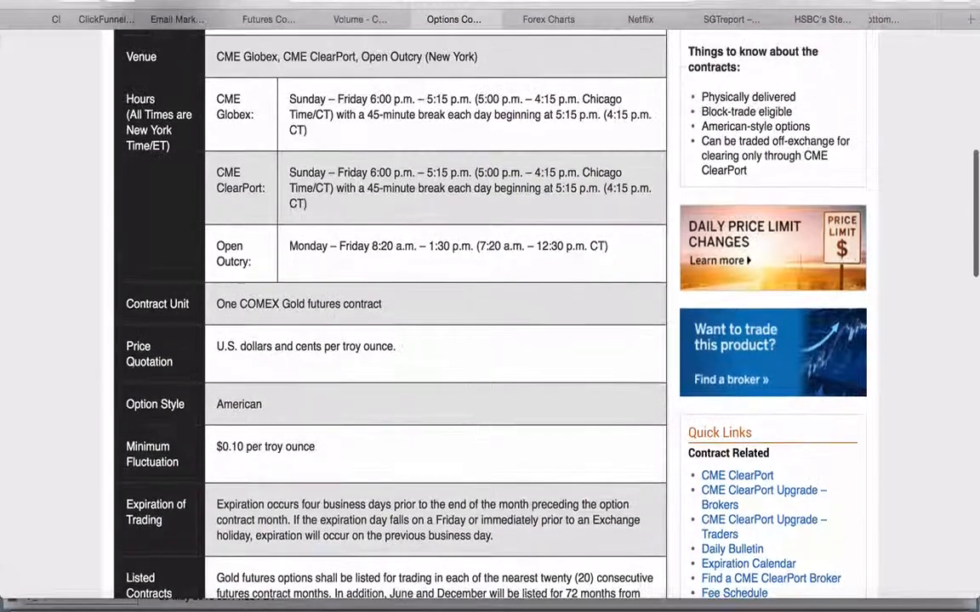
scroll(up, 3)
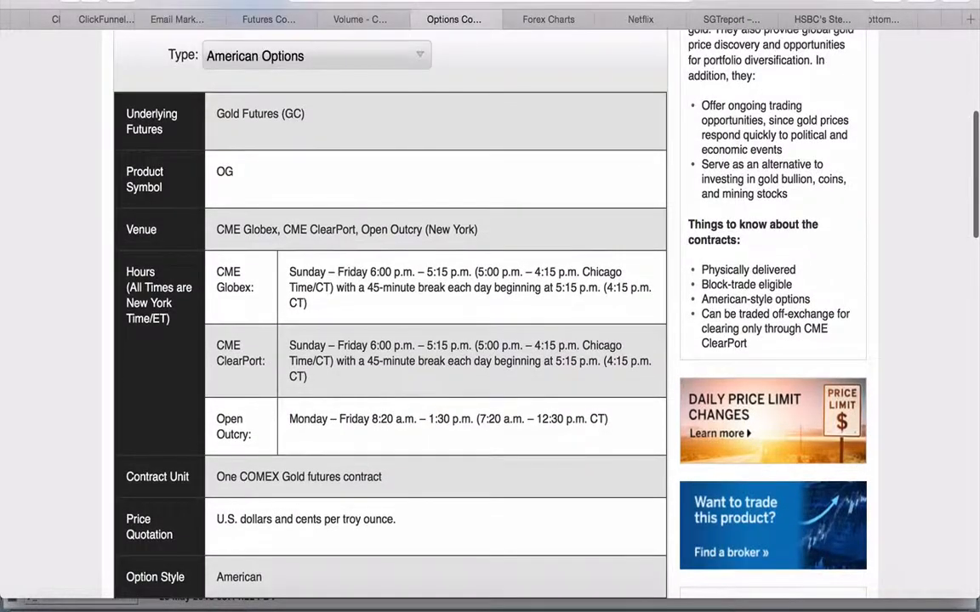
scroll(down, 3)
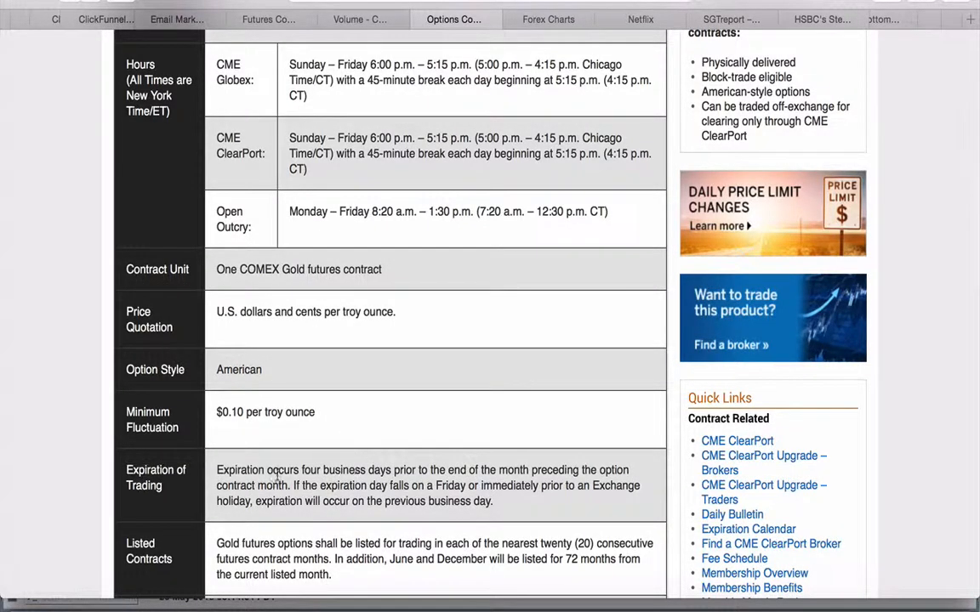
double_click(156, 476)
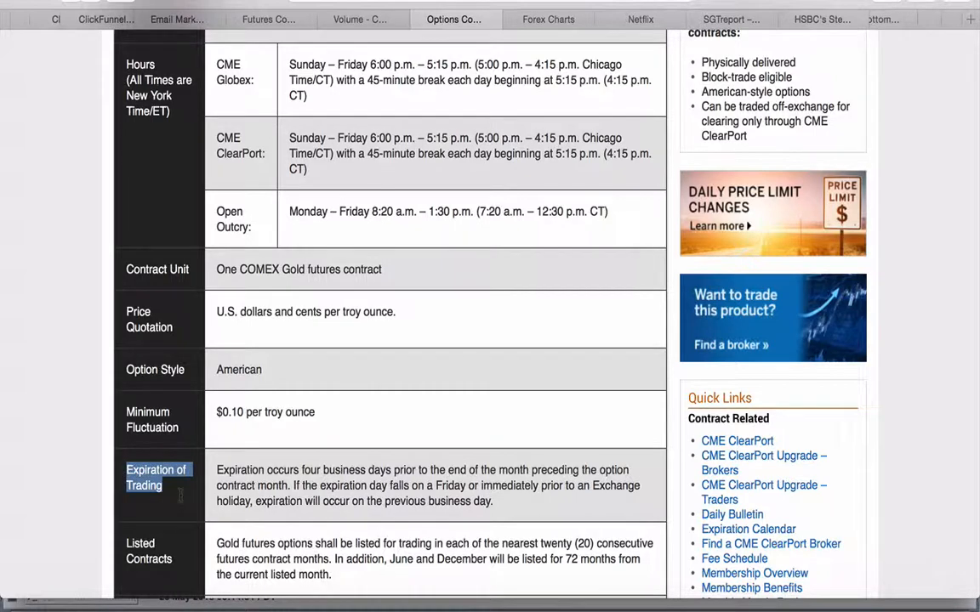
Return to the top, then switch back to the gold futures contract specs page
scroll(up, 3)
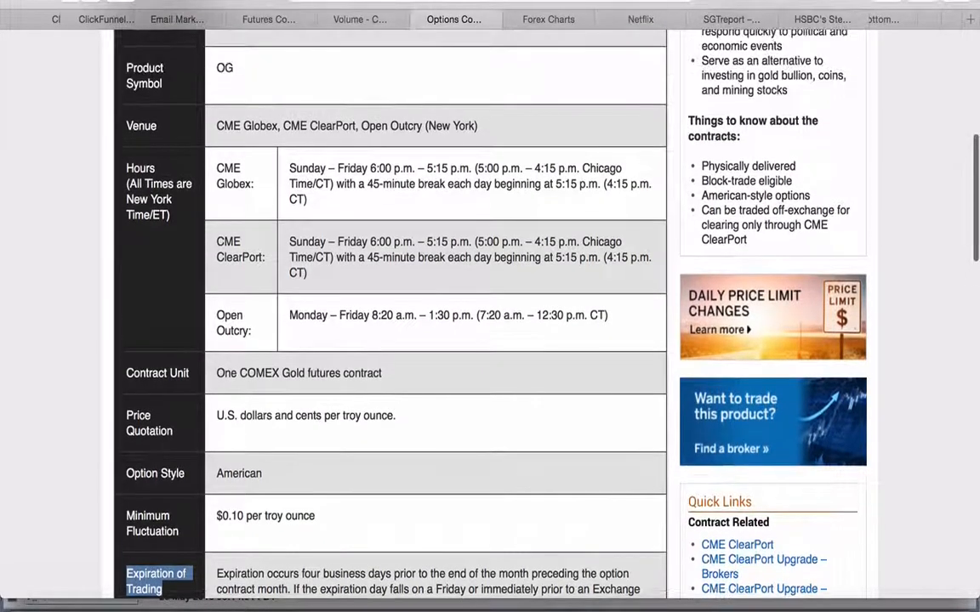
scroll(up, 3)
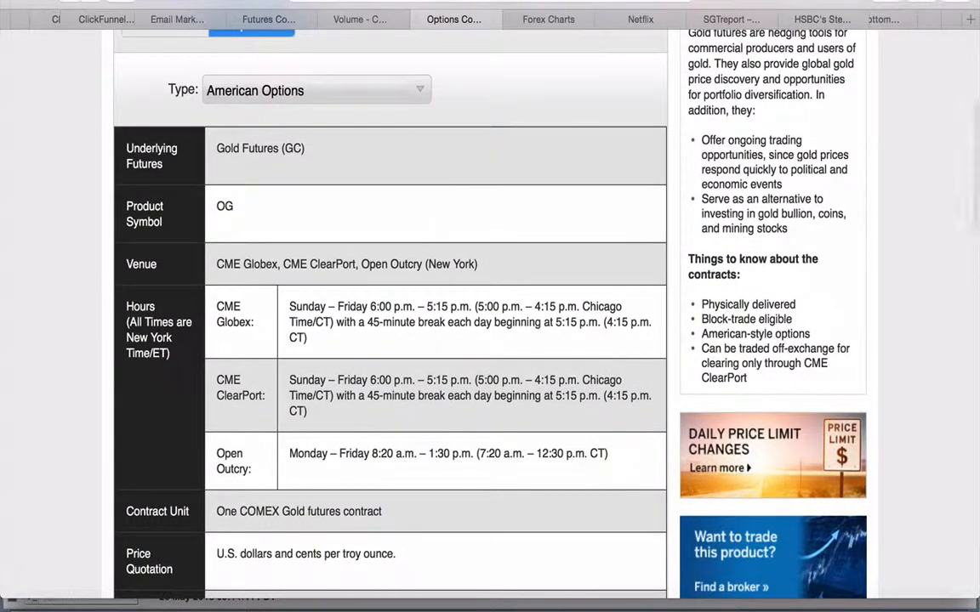
scroll(up, 3)
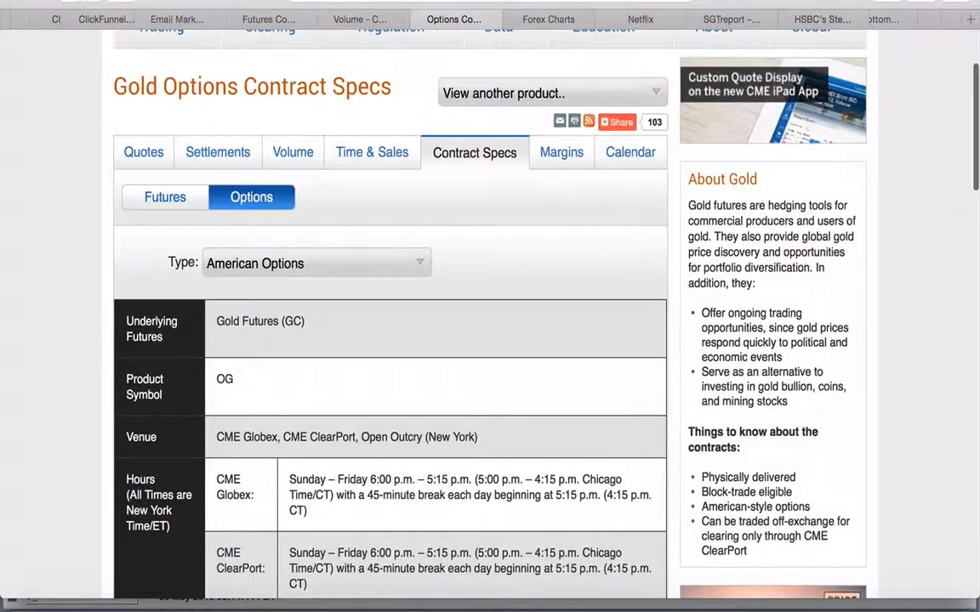
click(364, 19)
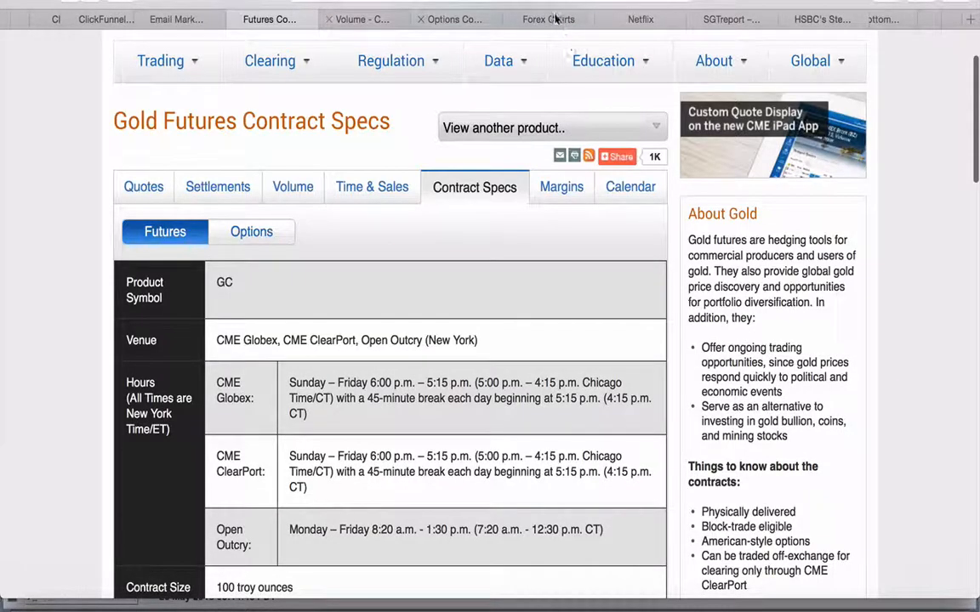
Highlight the Gold options Calls row in the metals daily volume report, then show the Gold Options quotes
click(548, 18)
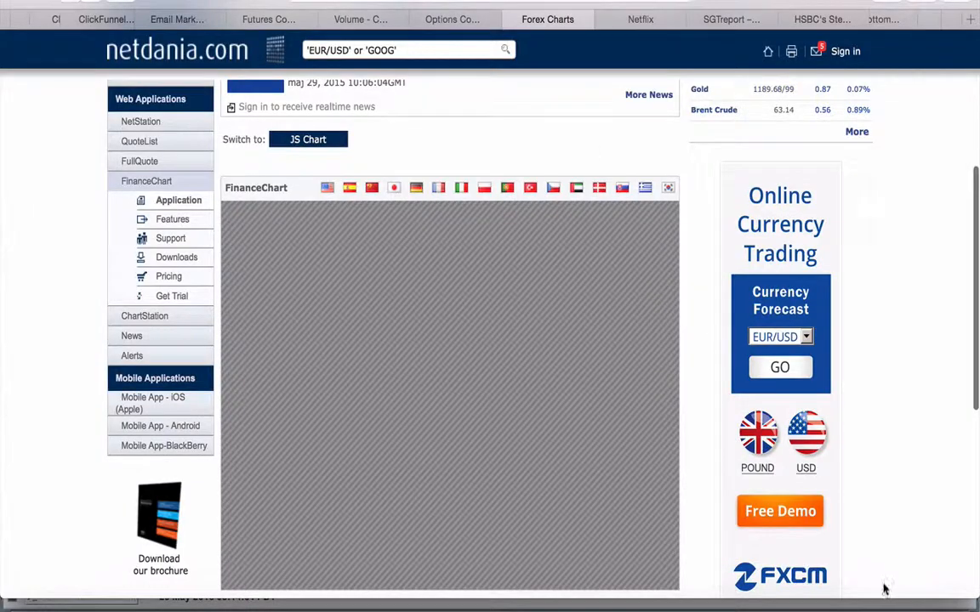
click(357, 18)
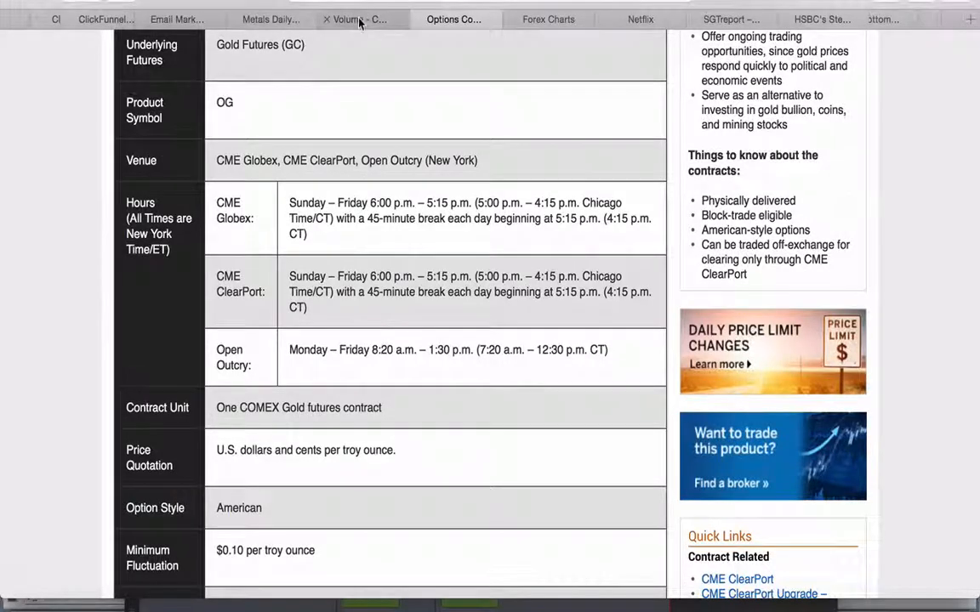
click(360, 19)
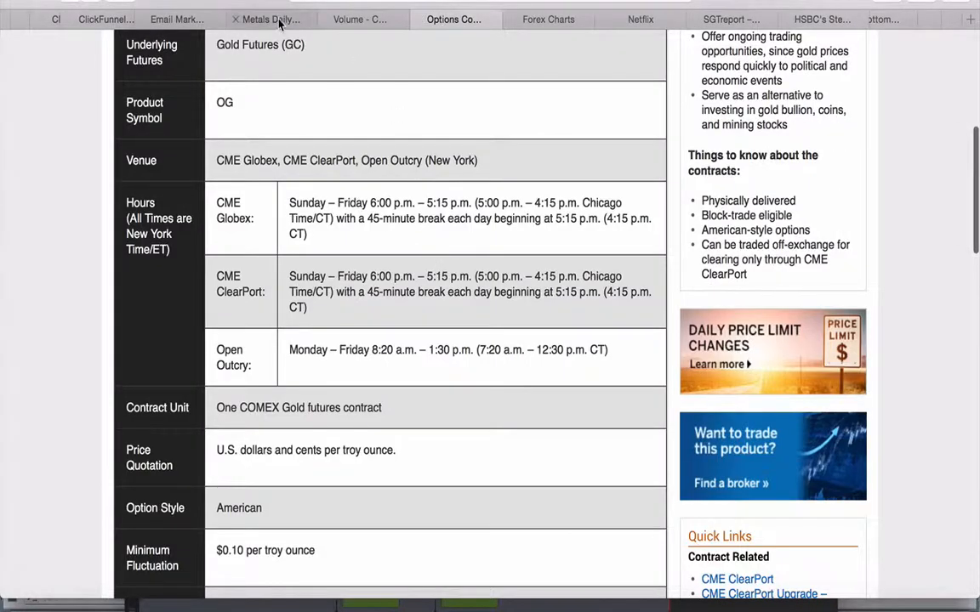
click(270, 18)
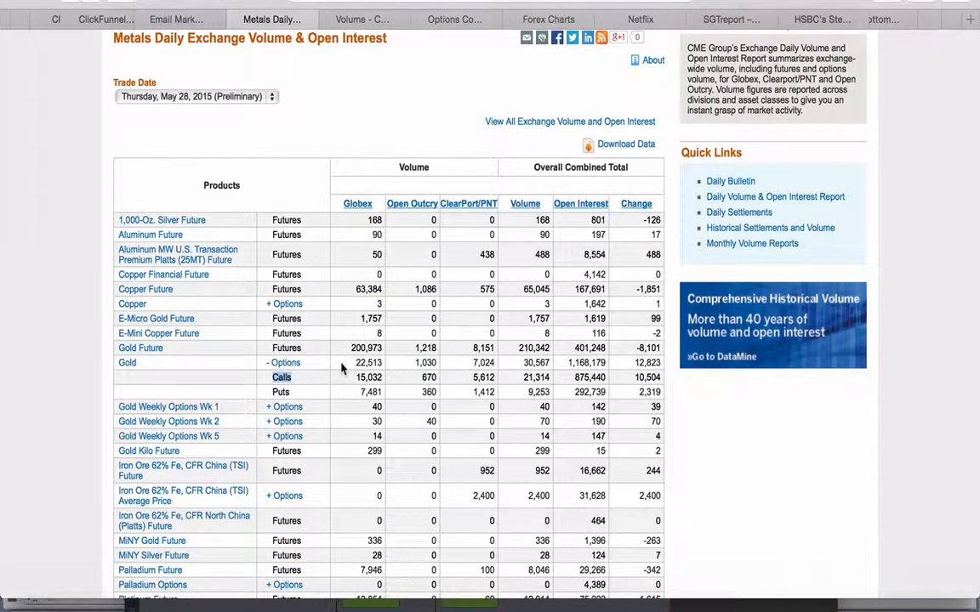
double_click(367, 378)
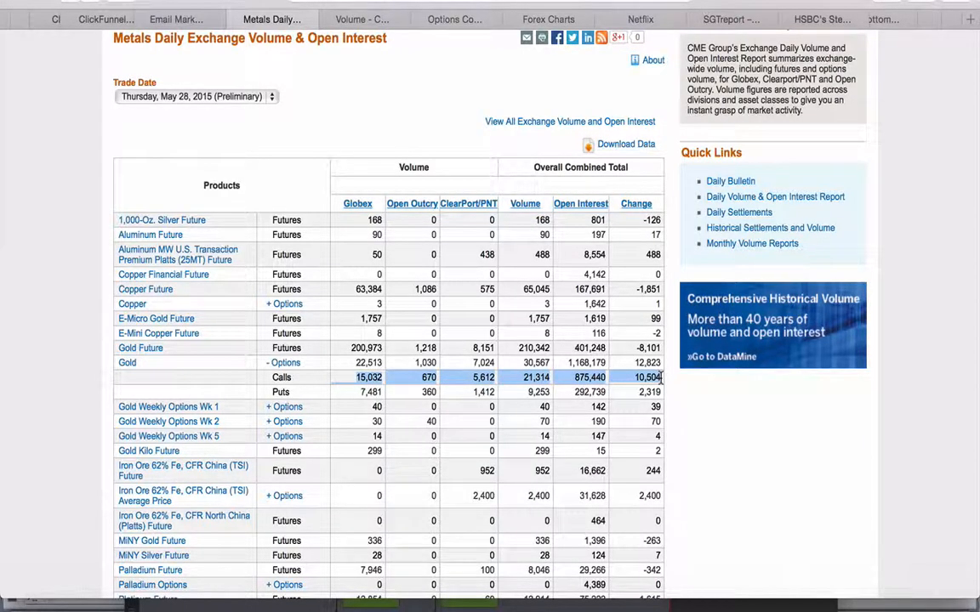
mouse_move(554, 106)
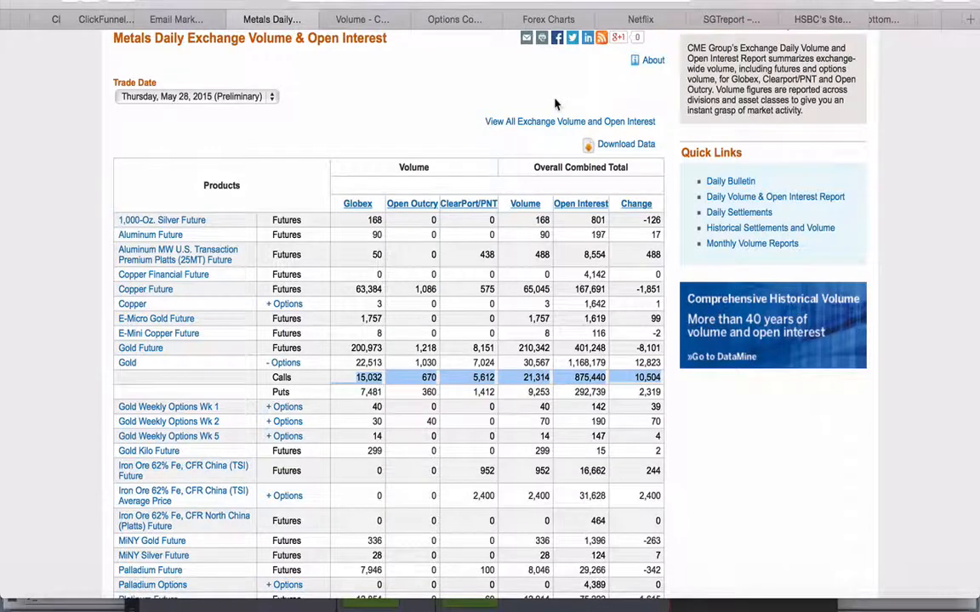
click(361, 19)
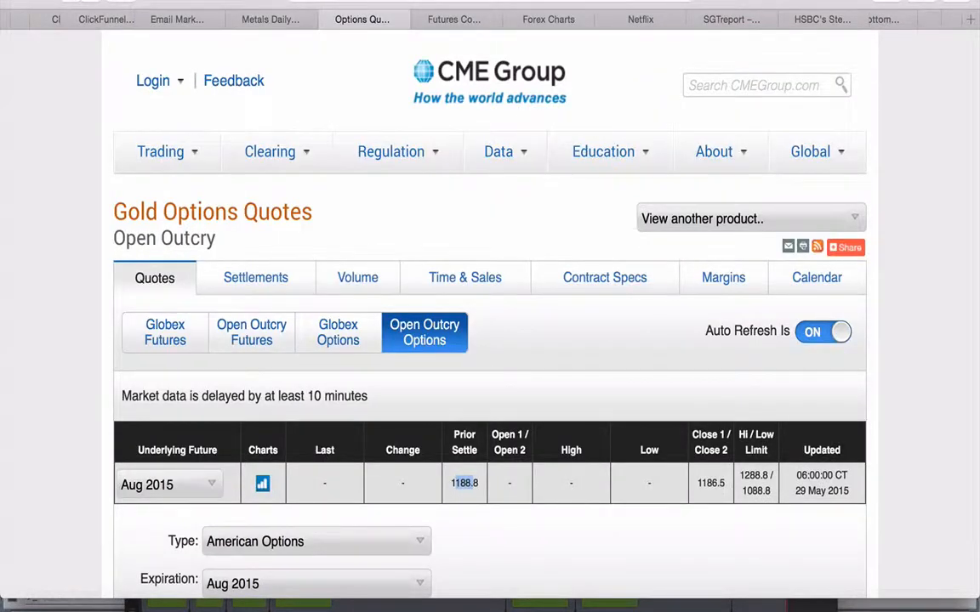
Turn Auto Refresh off on the Gold Options Quotes page
scroll(down, 3)
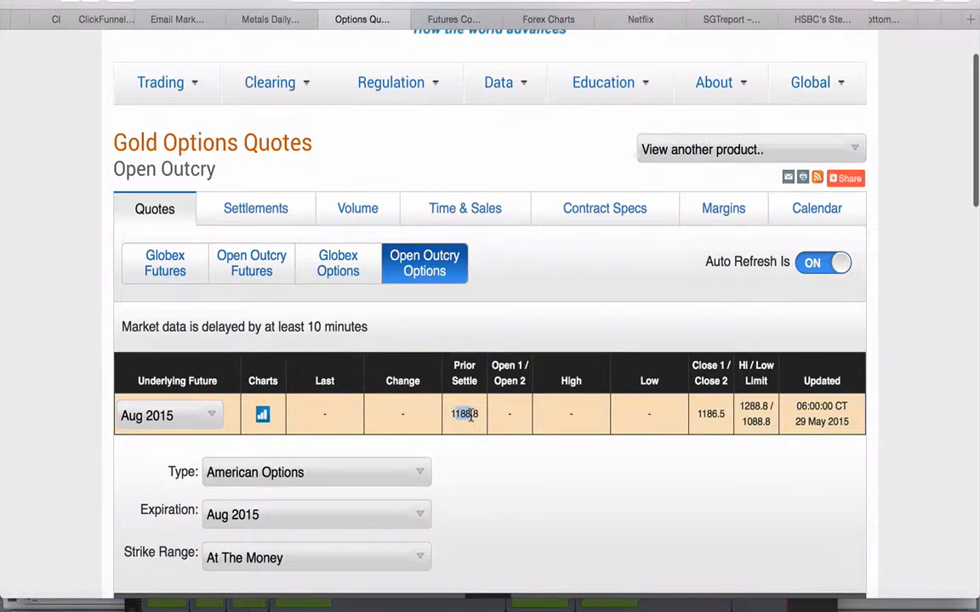
click(823, 262)
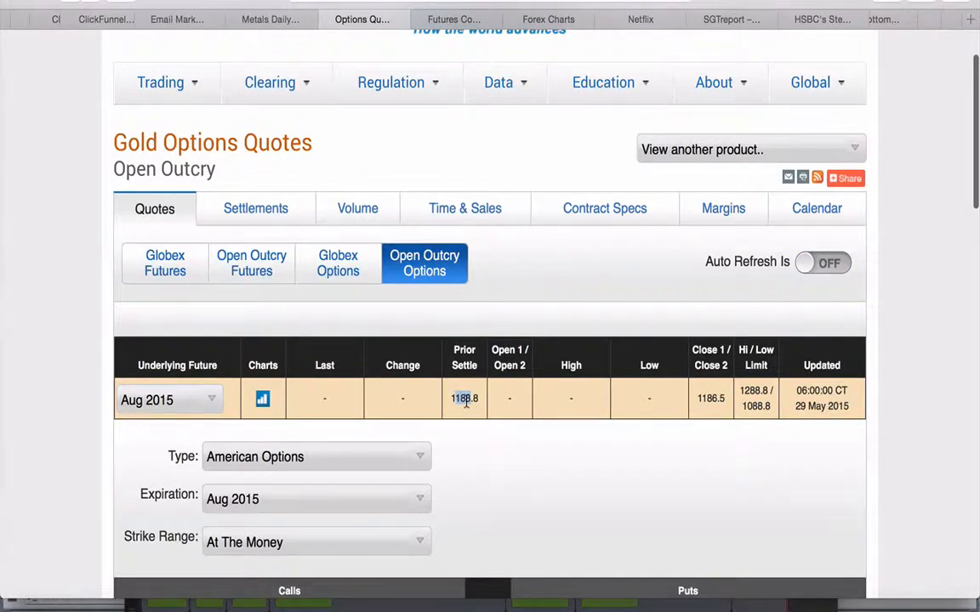
scroll(down, 3)
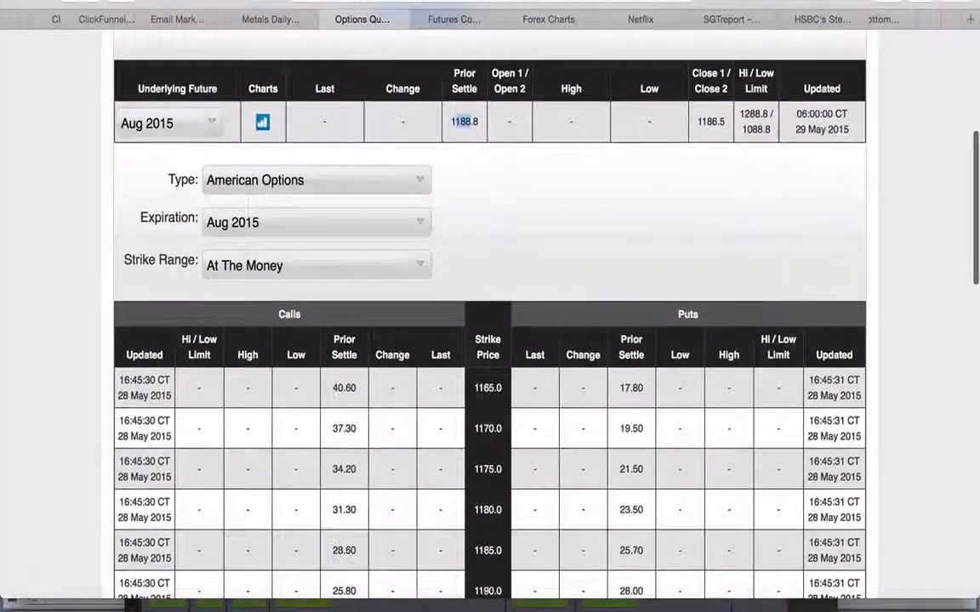
scroll(down, 3)
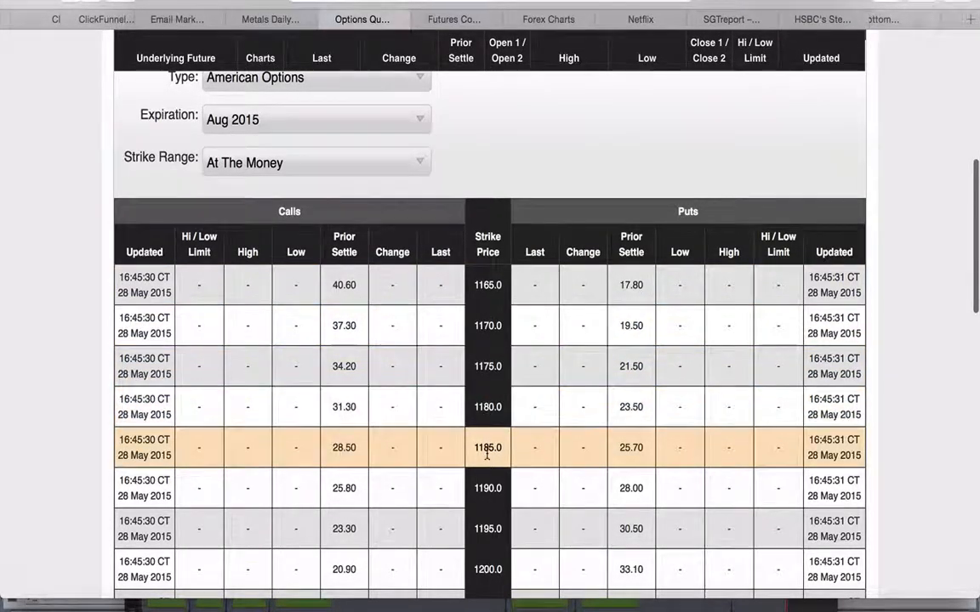
scroll(down, 3)
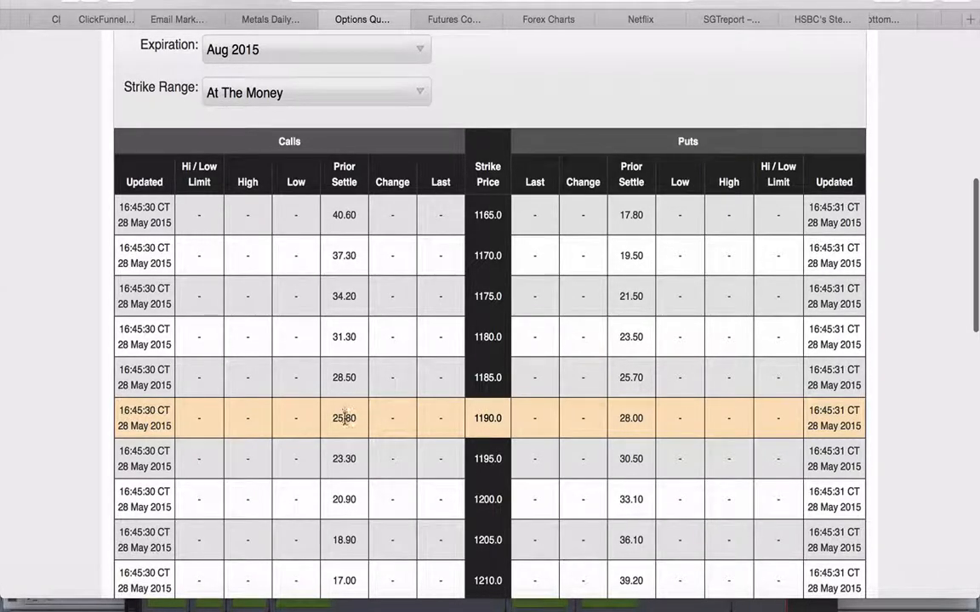
double_click(344, 418)
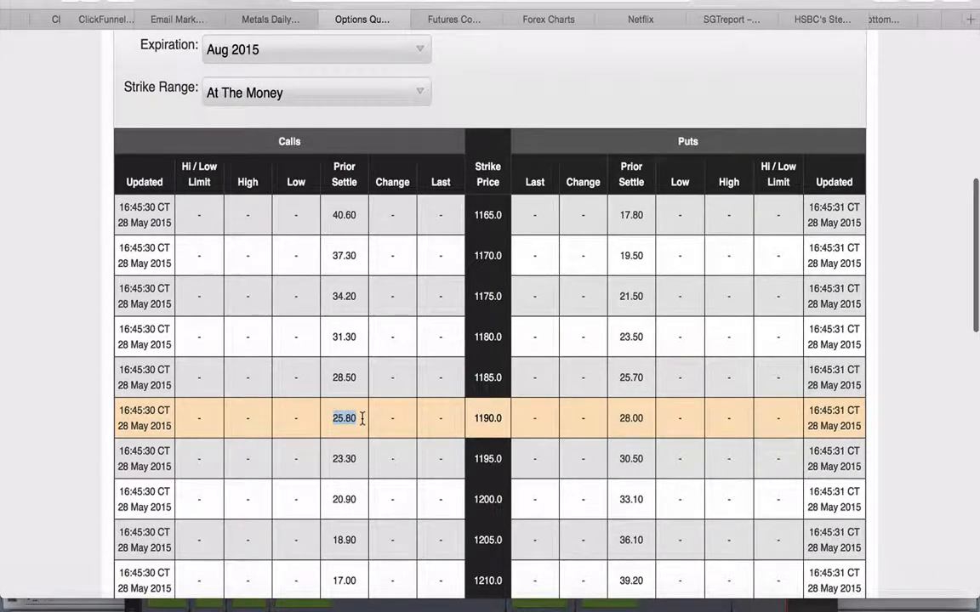
mouse_move(359, 427)
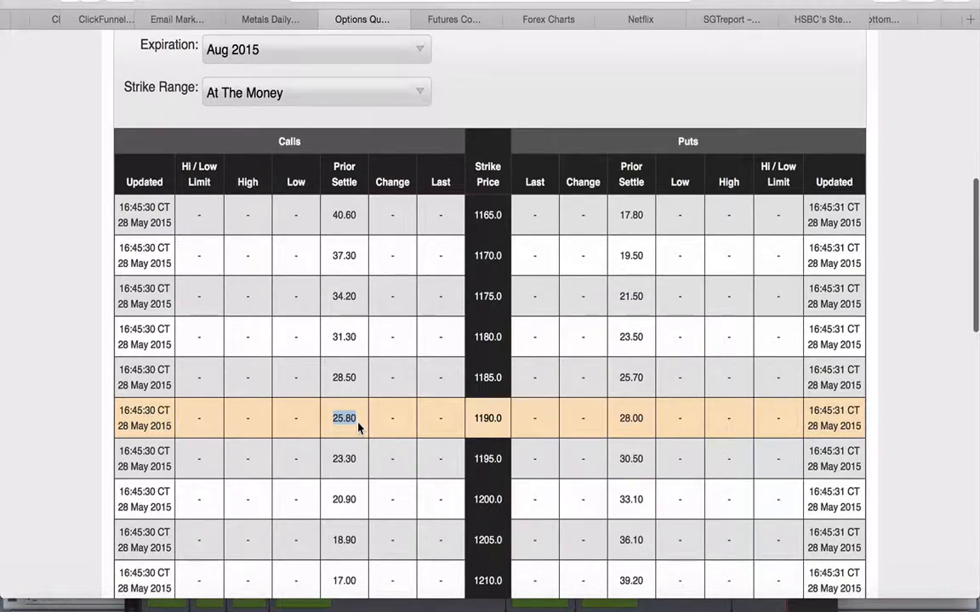
scroll(up, 3)
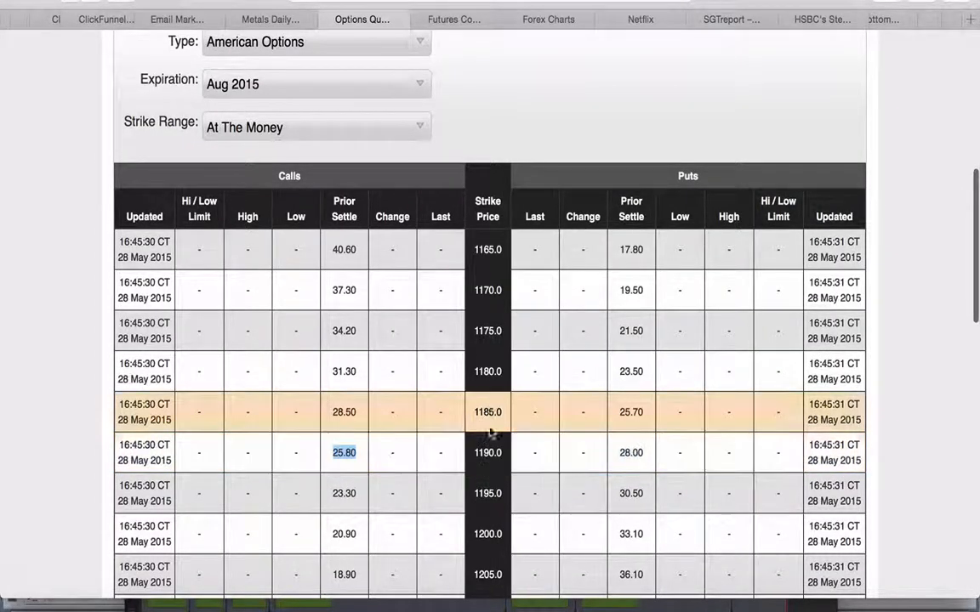
scroll(up, 3)
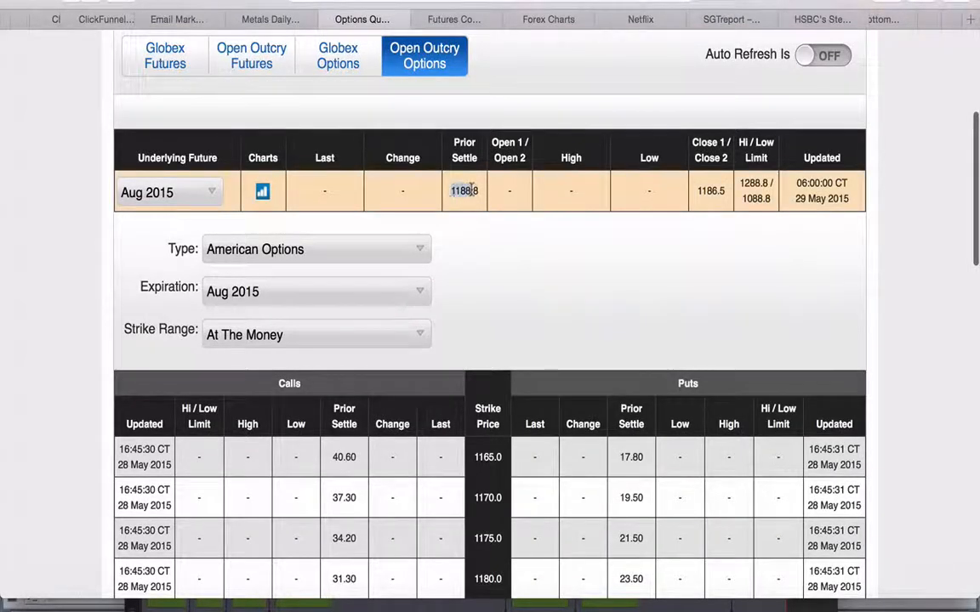
scroll(down, 3)
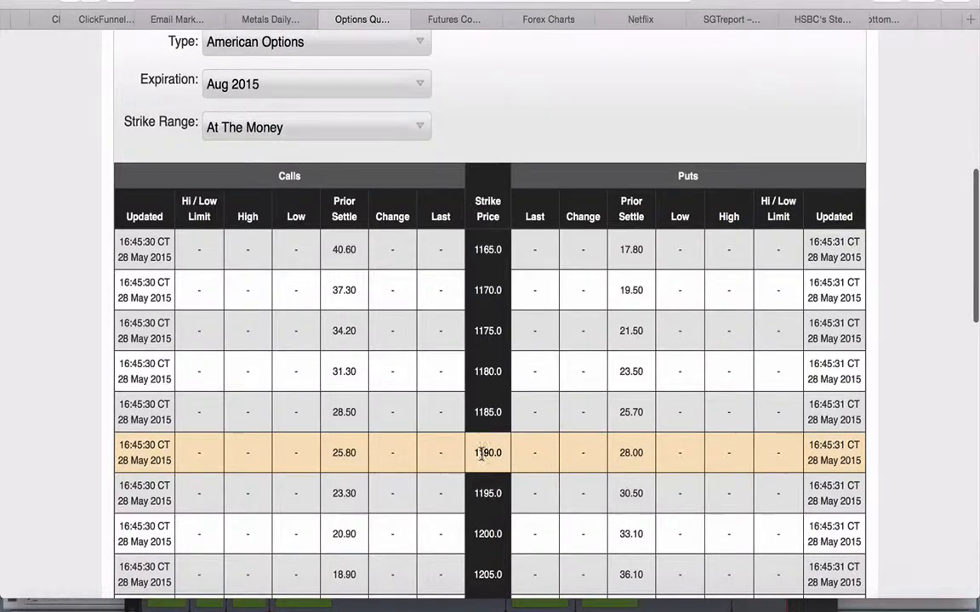
mouse_move(381, 471)
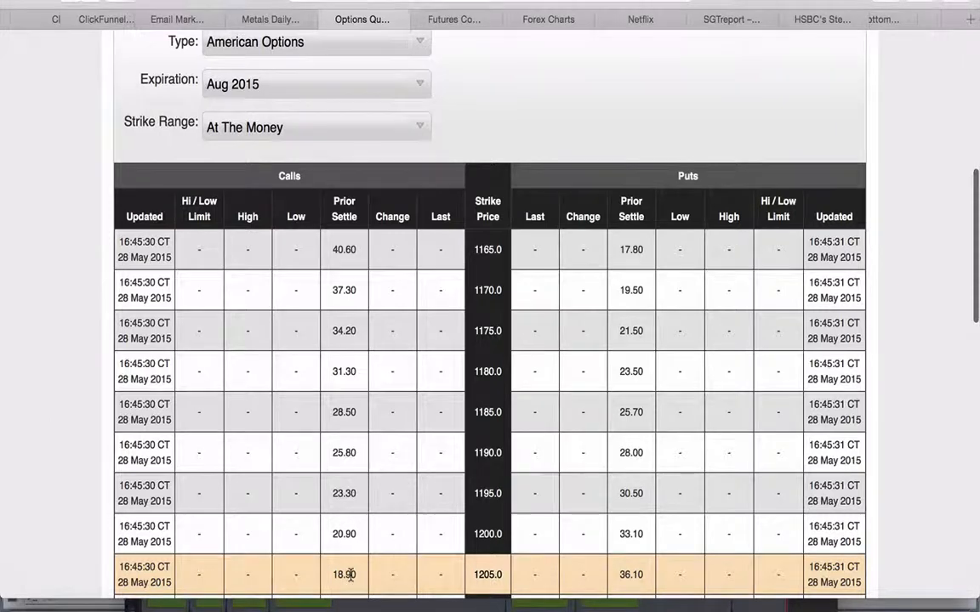
scroll(down, 3)
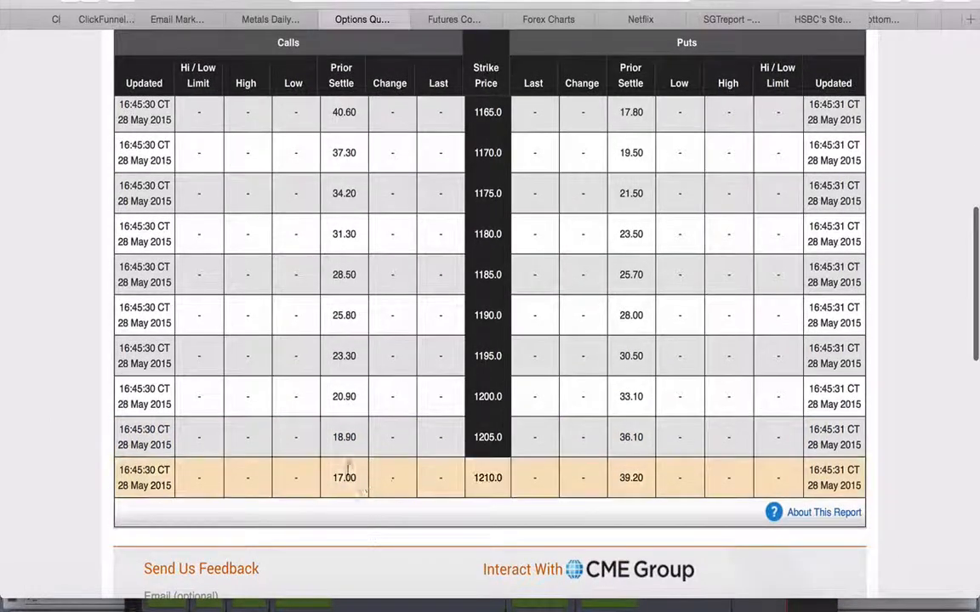
mouse_move(469, 480)
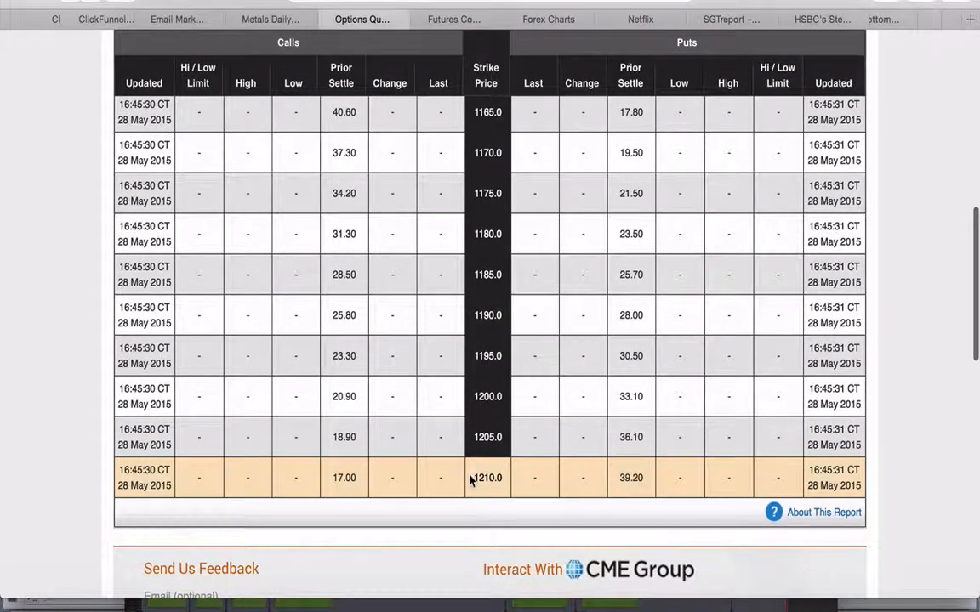
scroll(up, 3)
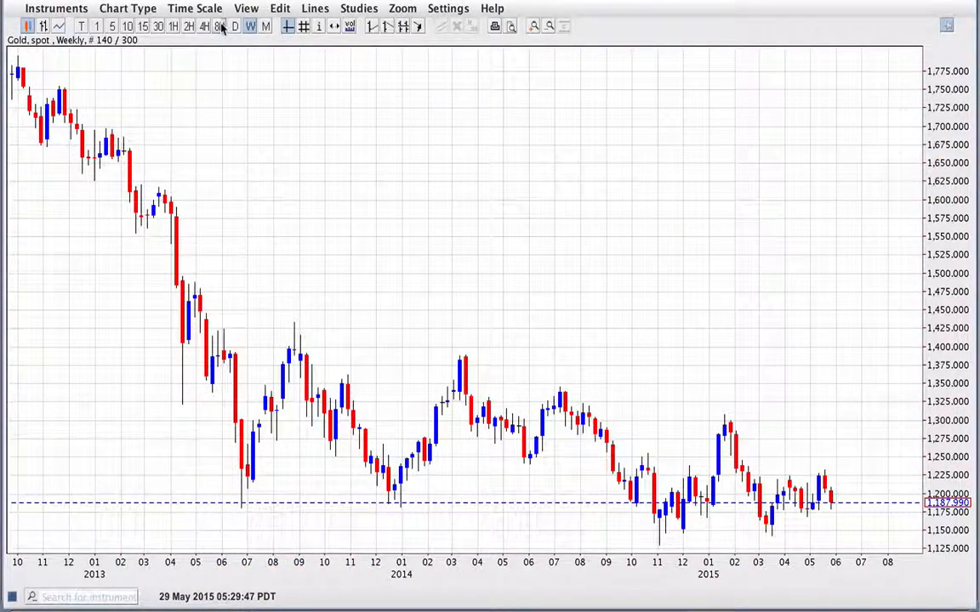
Switch the gold spot chart to 8-hour candles, then to daily candles
click(218, 25)
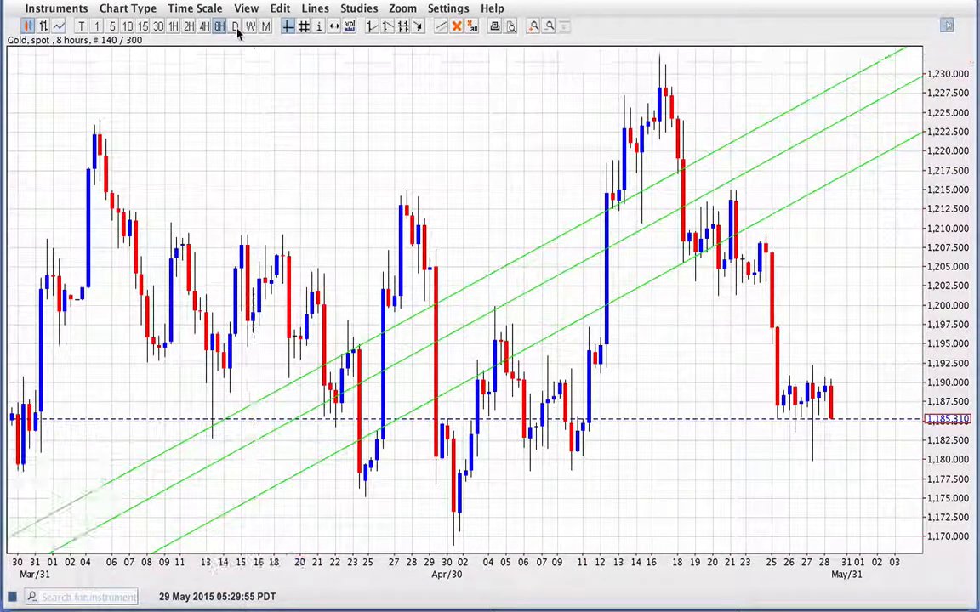
click(235, 26)
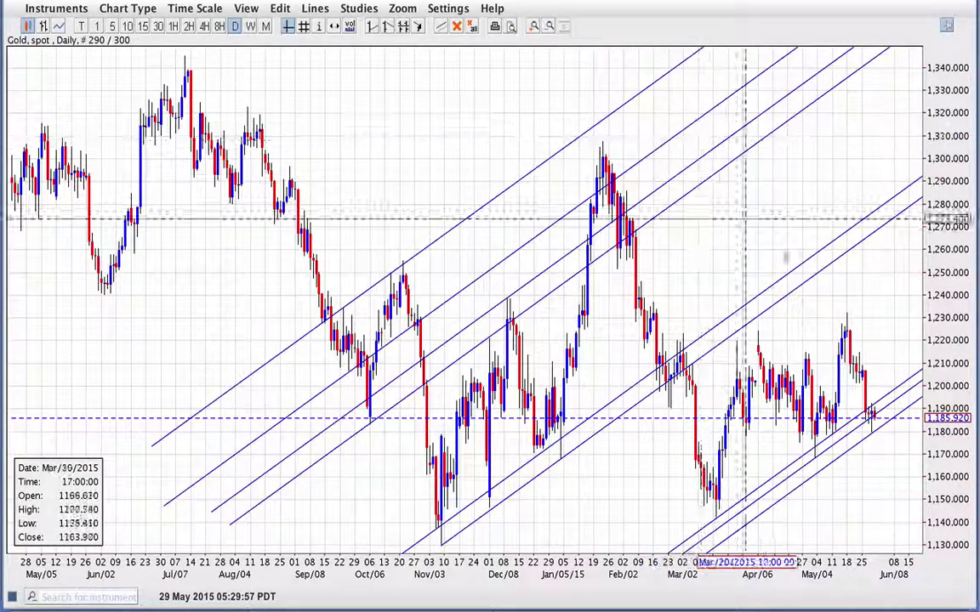
mouse_move(871, 429)
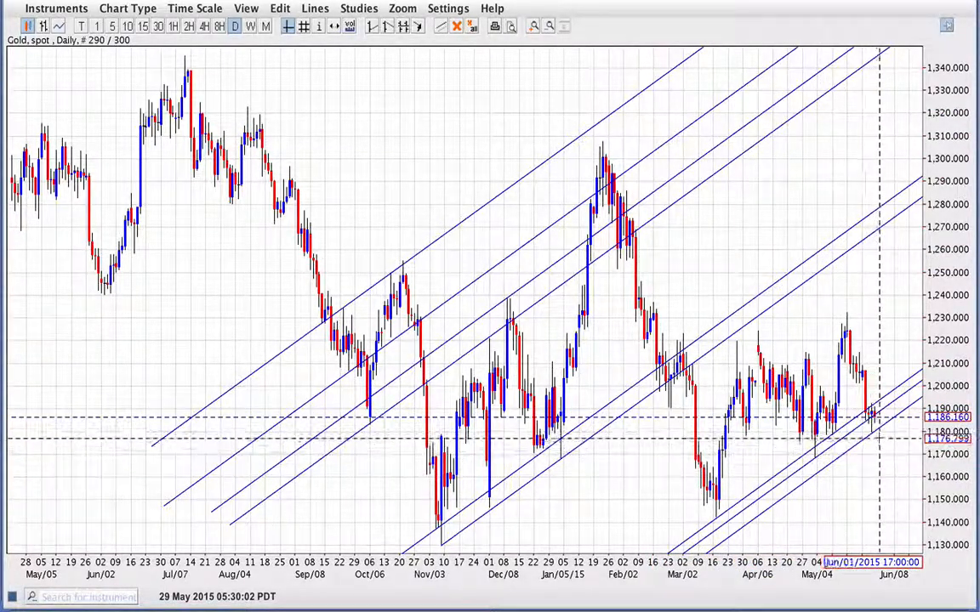
mouse_move(884, 439)
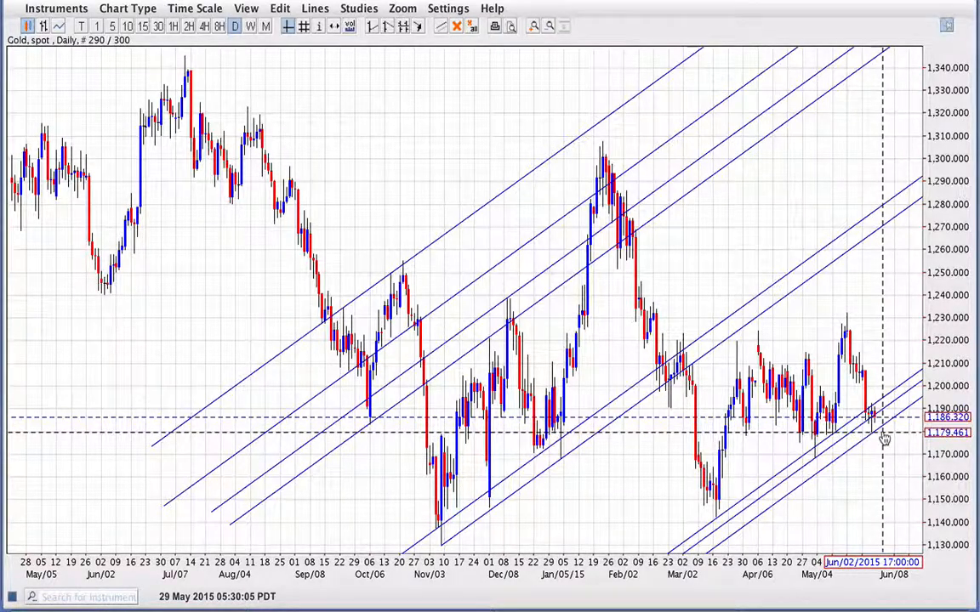